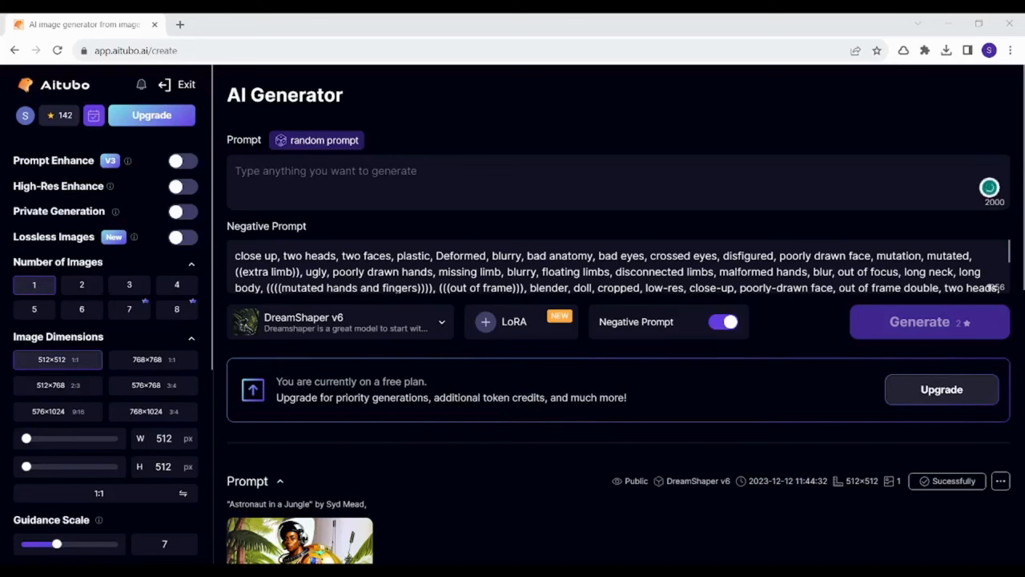
{"action": "mouse_move", "coordinate": [830, 67]}
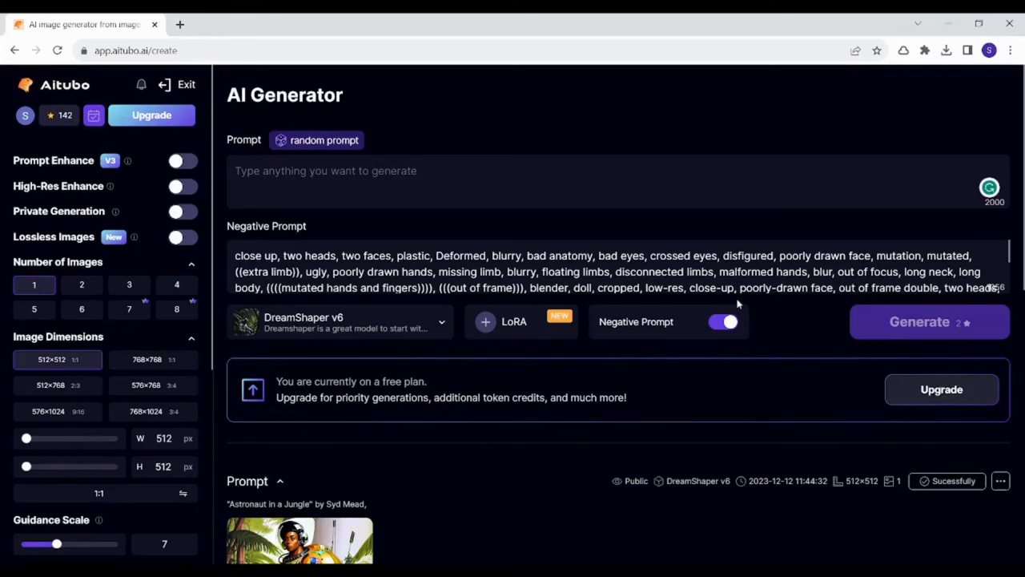
Step: Fill the prompt and negative prompt with a random 'robot exploring a deserted planet' suggestion
{"action": "left_click", "coordinate": [397, 170]}
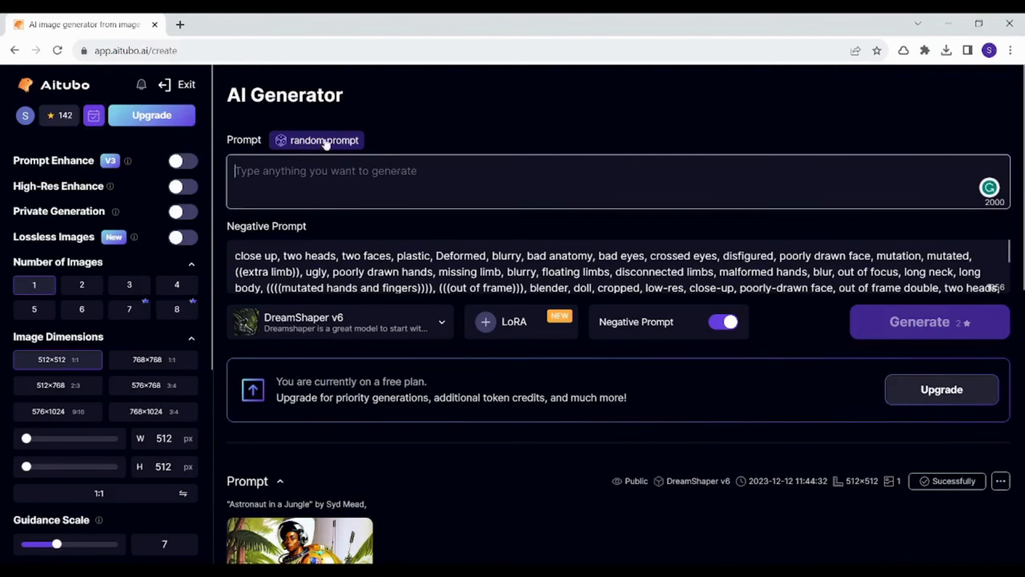
{"action": "left_click", "coordinate": [317, 141]}
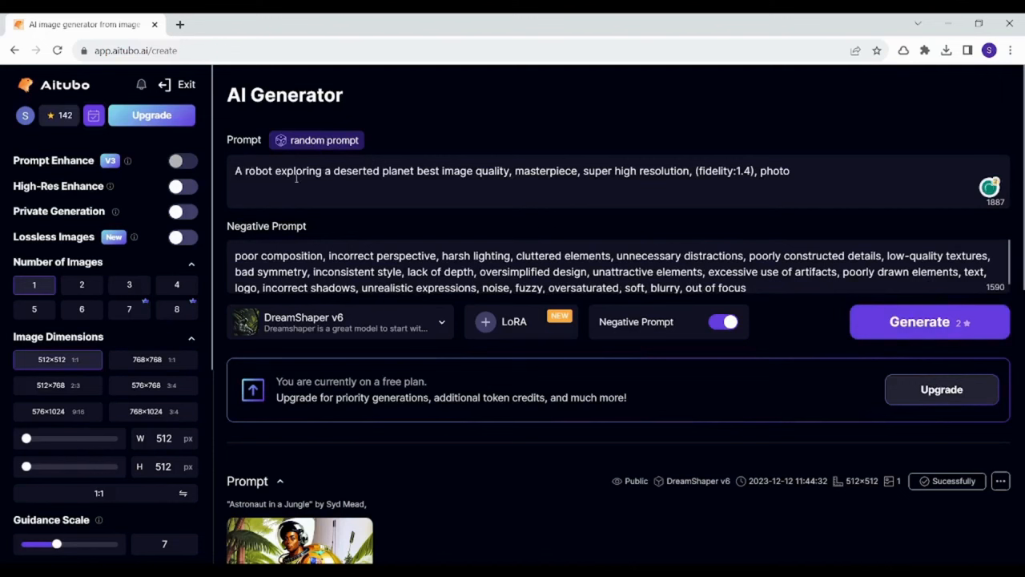
{"action": "mouse_move", "coordinate": [247, 179]}
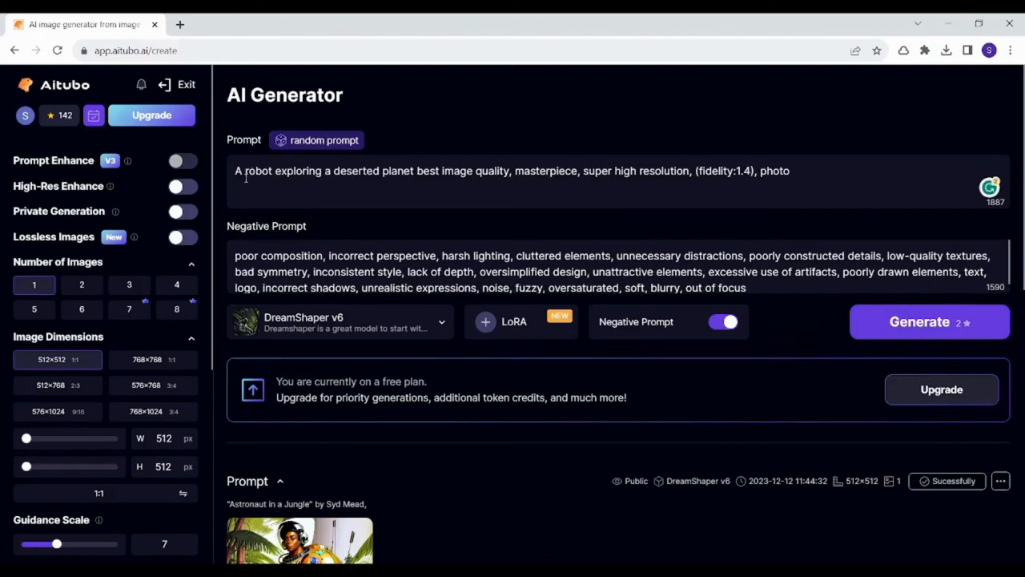
{"action": "mouse_move", "coordinate": [370, 180]}
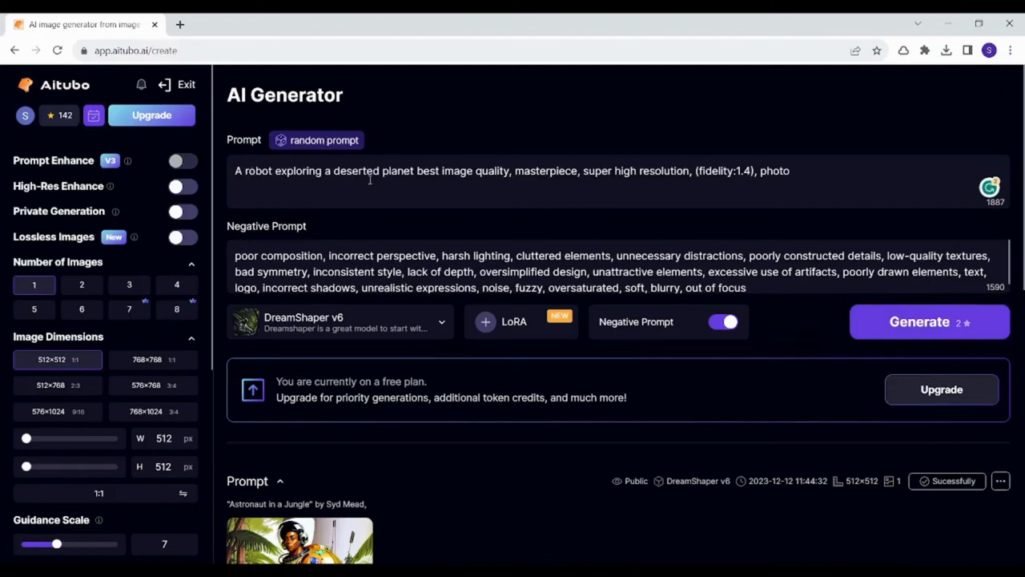
{"action": "mouse_move", "coordinate": [565, 170]}
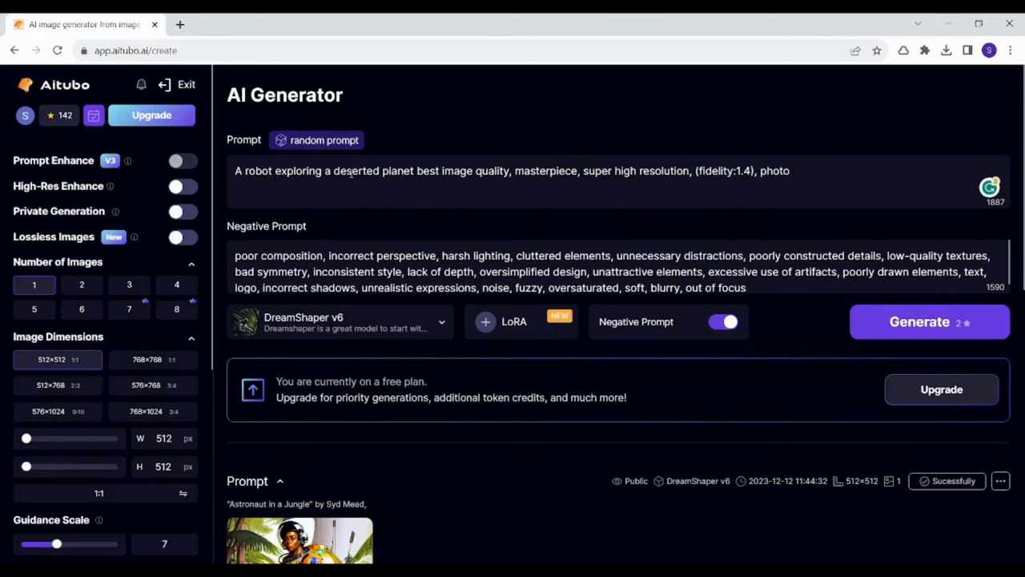
Step: Replace 'A robot' in the prompt with 'An Astronaut', leaving the negative prompt unchanged
{"action": "double_click", "coordinate": [260, 170]}
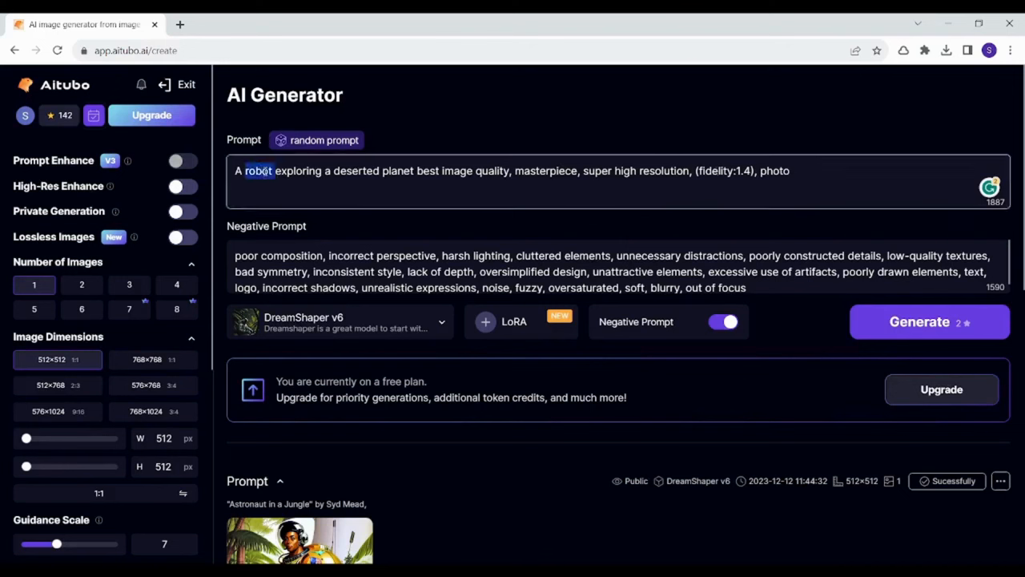
{"action": "key", "text": "Delete"}
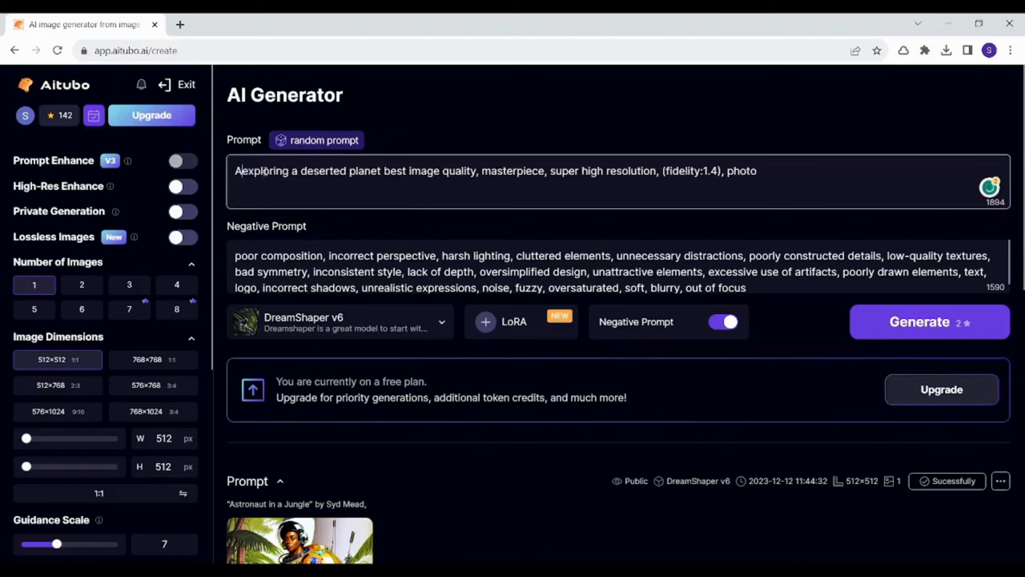
{"action": "type", "text": "An Astronaut"}
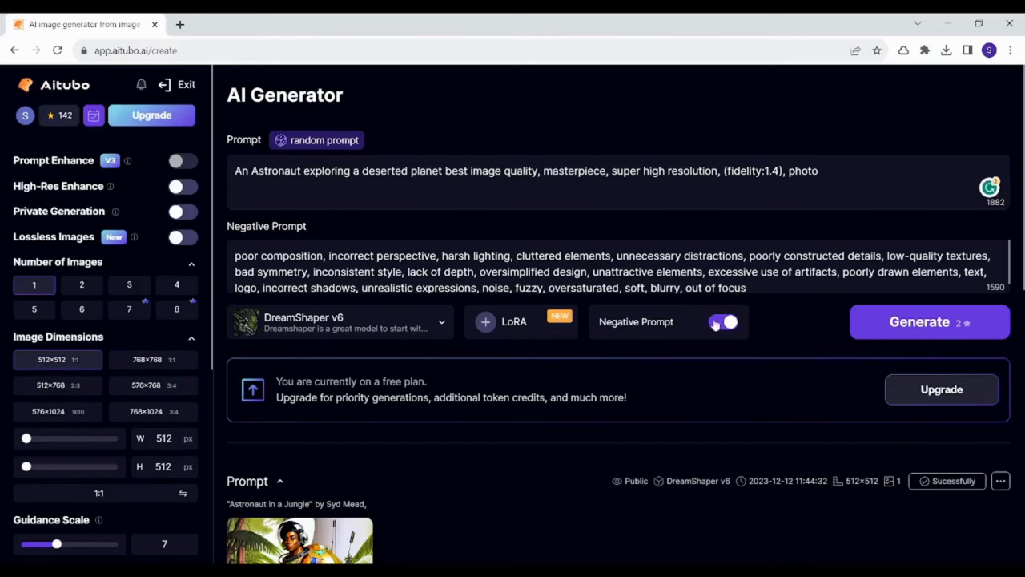
Step: Switch the Negative Prompt off and back on, keeping its text intact
{"action": "left_click", "coordinate": [720, 320]}
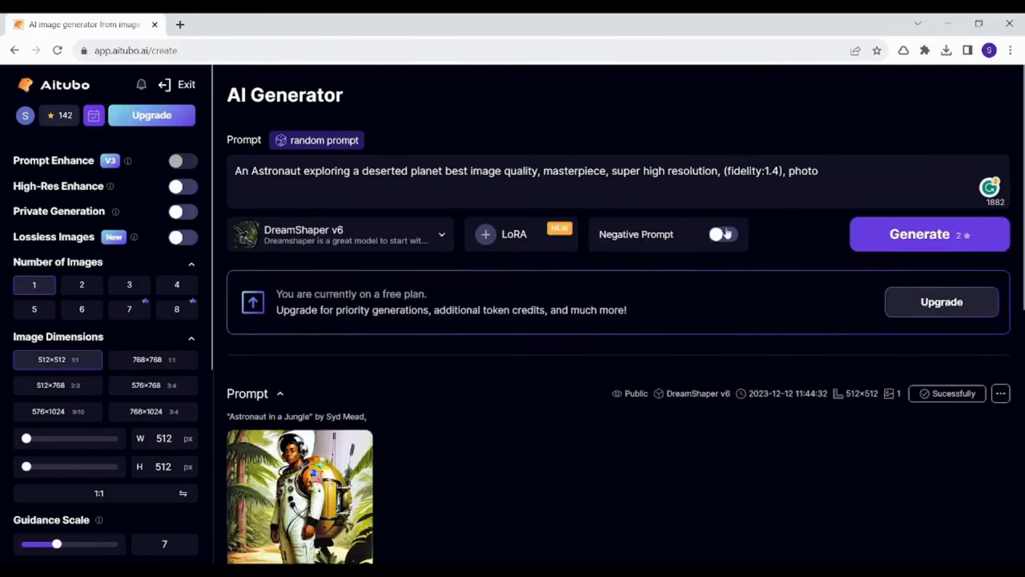
{"action": "left_click", "coordinate": [724, 233]}
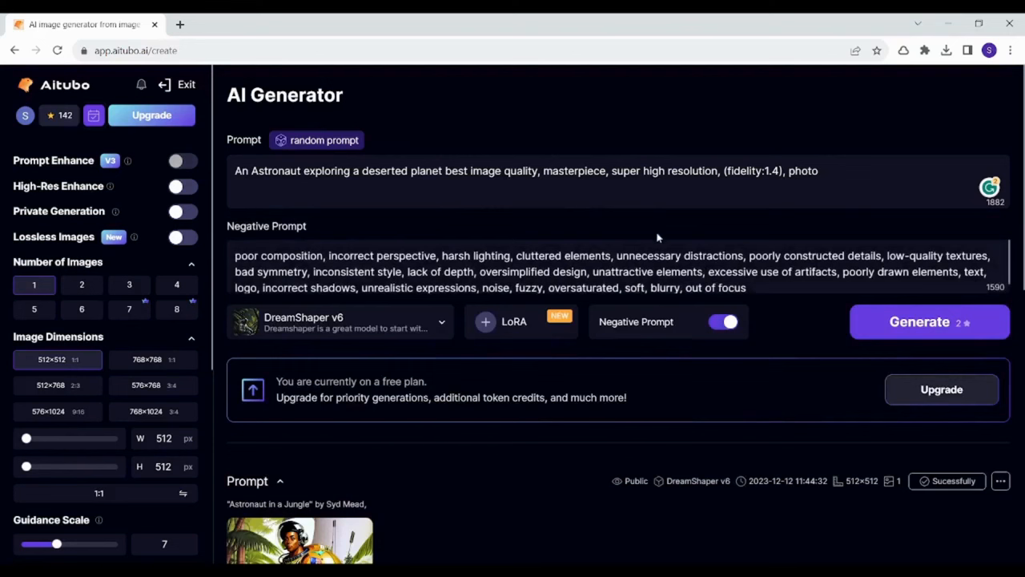
{"action": "mouse_move", "coordinate": [431, 330]}
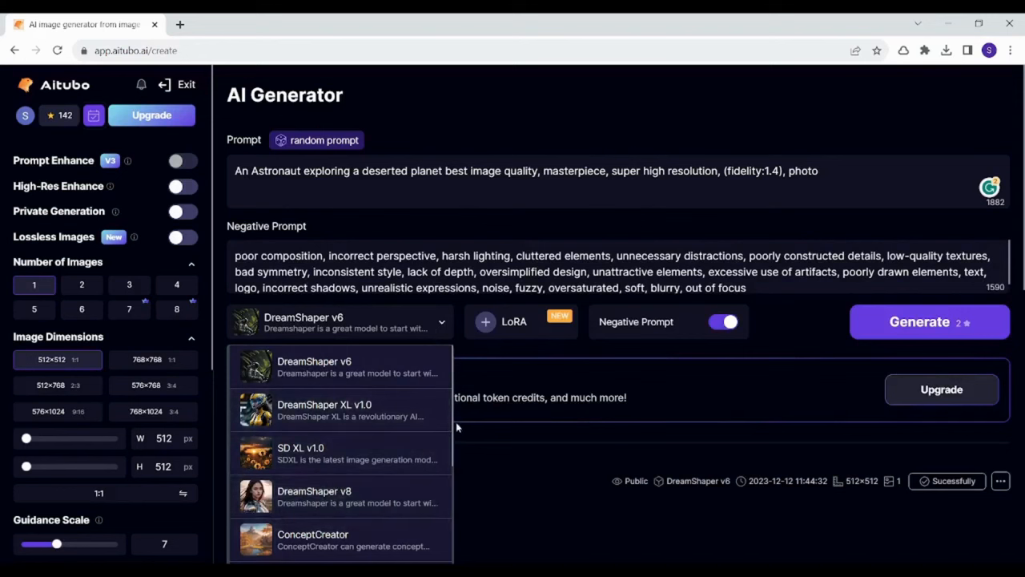
Step: Review the model list, keep DreamShaper v6, and move on to the LoRA library
{"action": "scroll", "scroll_direction": "down", "scroll_amount": 3}
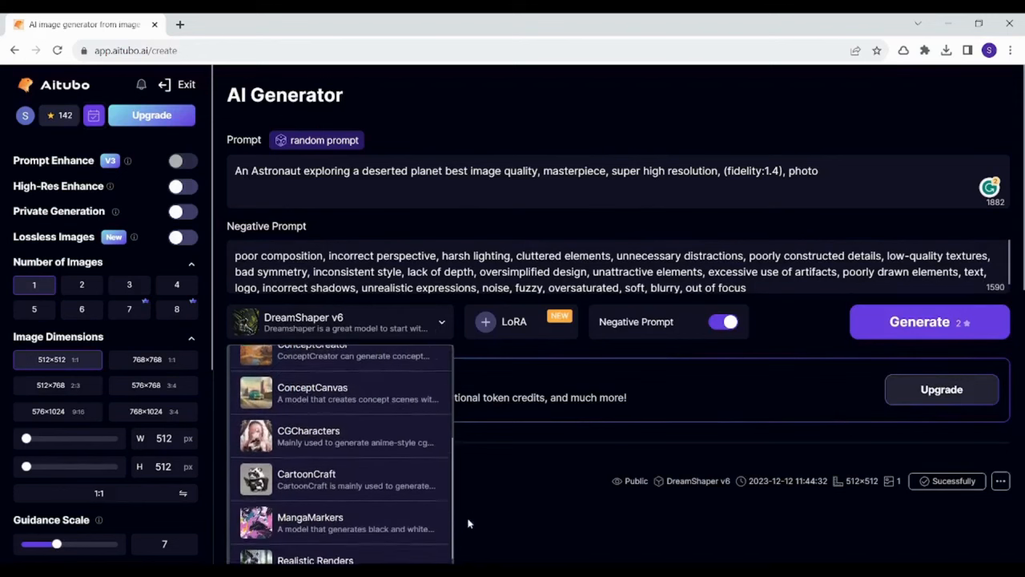
{"action": "scroll", "scroll_direction": "down", "scroll_amount": 3}
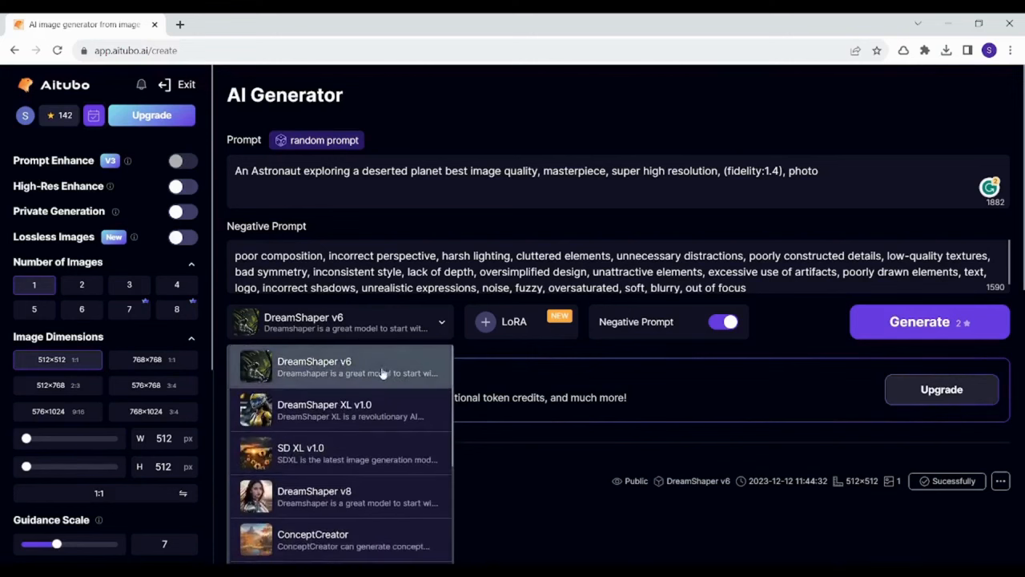
{"action": "left_click", "coordinate": [339, 367]}
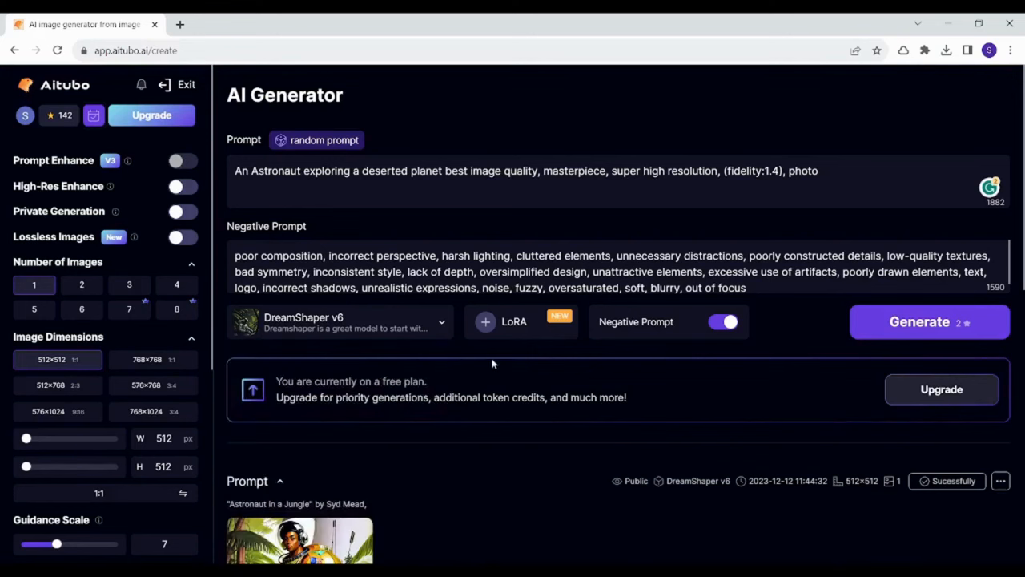
{"action": "left_click", "coordinate": [512, 320]}
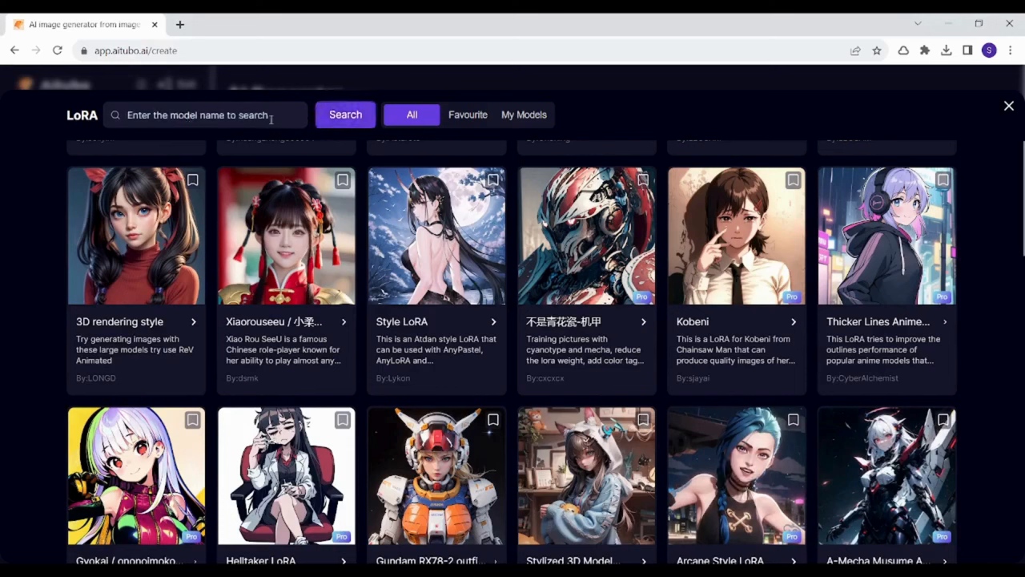
{"action": "mouse_move", "coordinate": [1009, 105]}
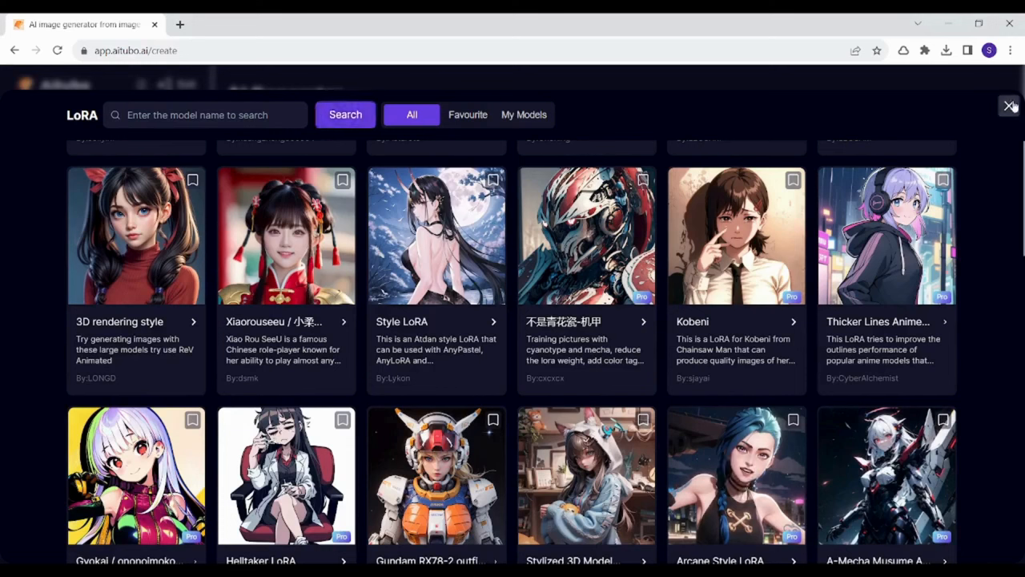
{"action": "left_click", "coordinate": [1009, 106]}
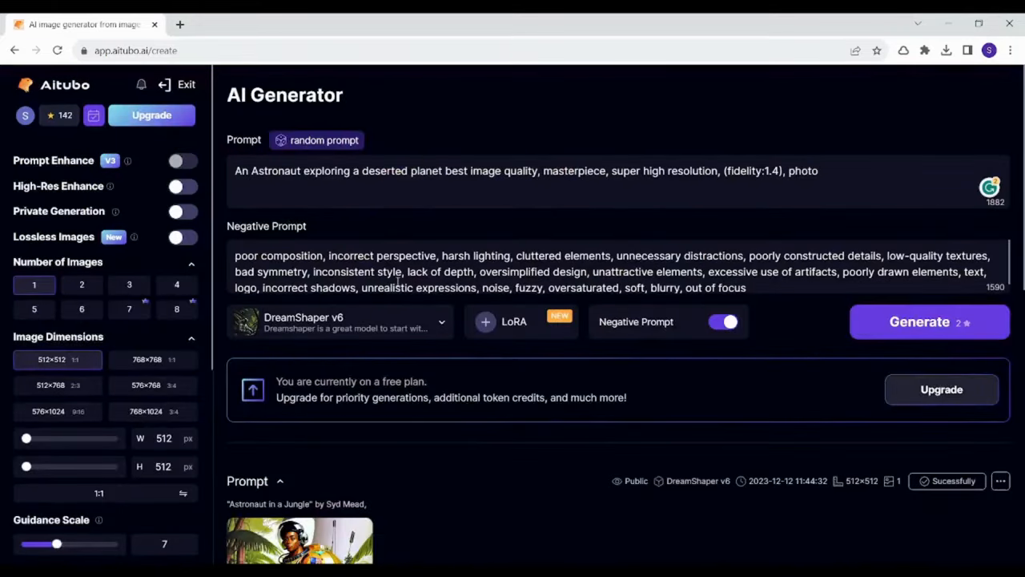
{"action": "mouse_move", "coordinate": [276, 415]}
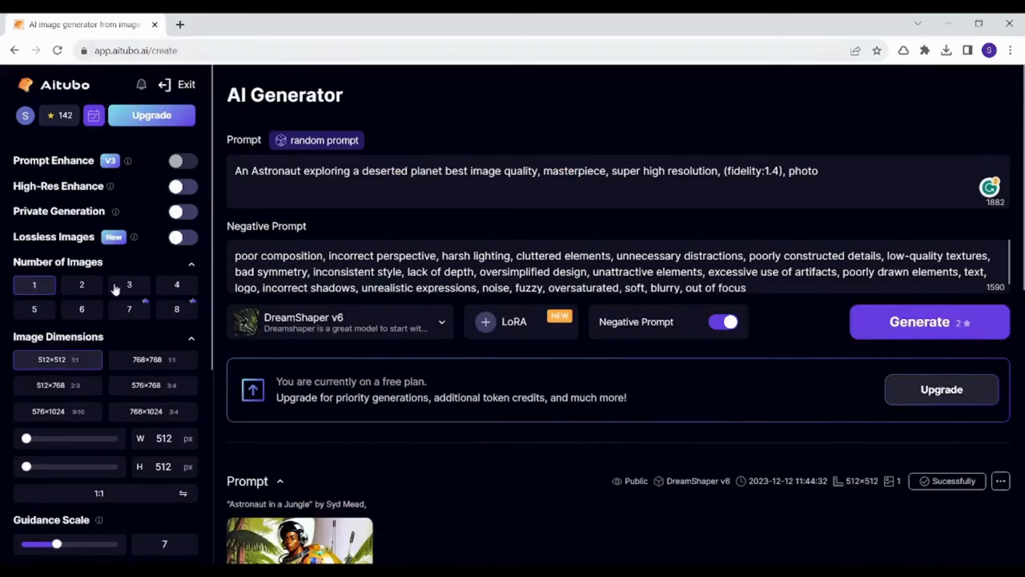
{"action": "mouse_move", "coordinate": [80, 201]}
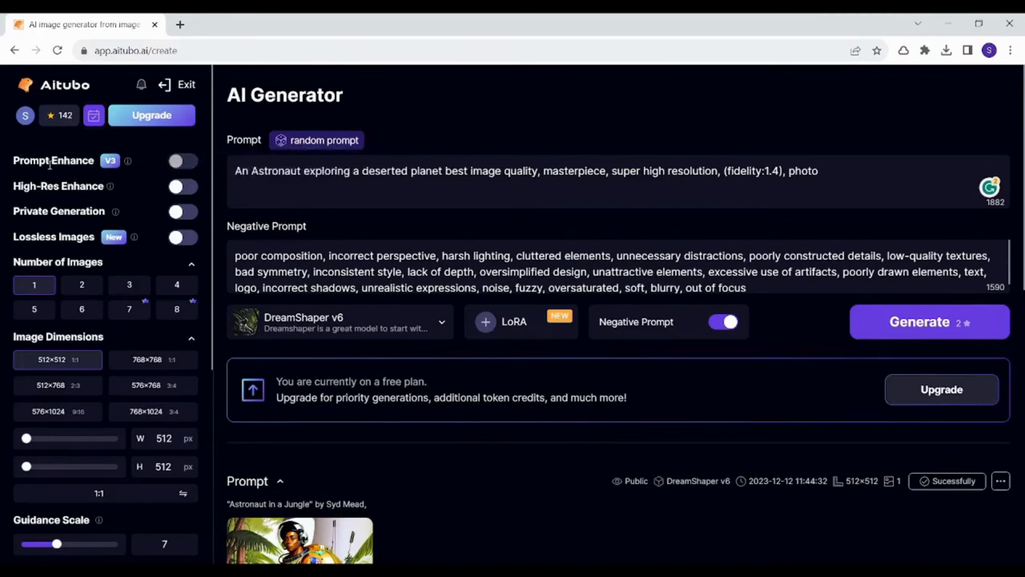
{"action": "mouse_move", "coordinate": [160, 162]}
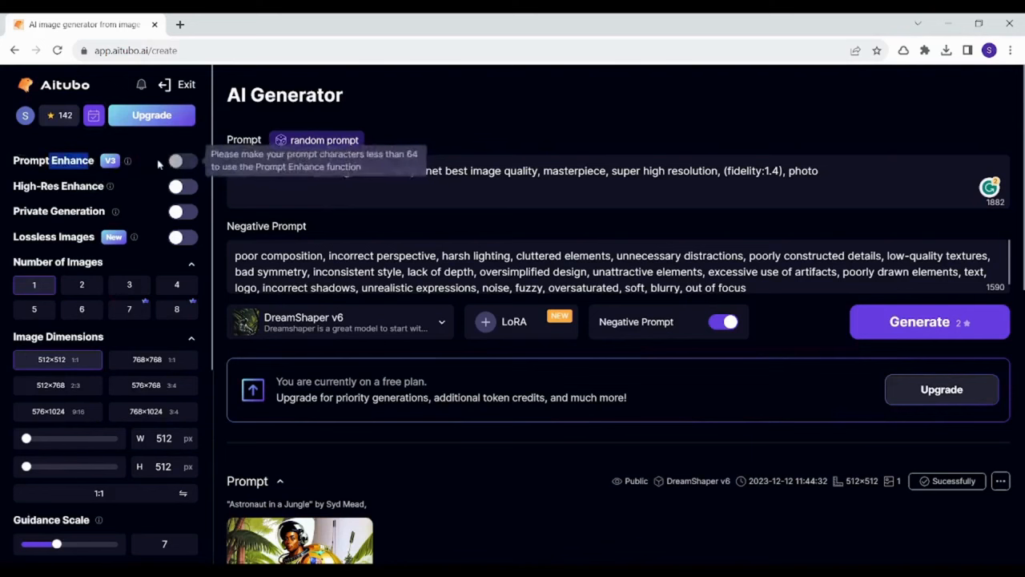
Step: Trim the prompt to 'An Astronaut exploring a deserted planet best image quality', removing resolution, masterpiece and fidelity tags
{"action": "type", "text": "An Astronaut exploring a deserted planet"}
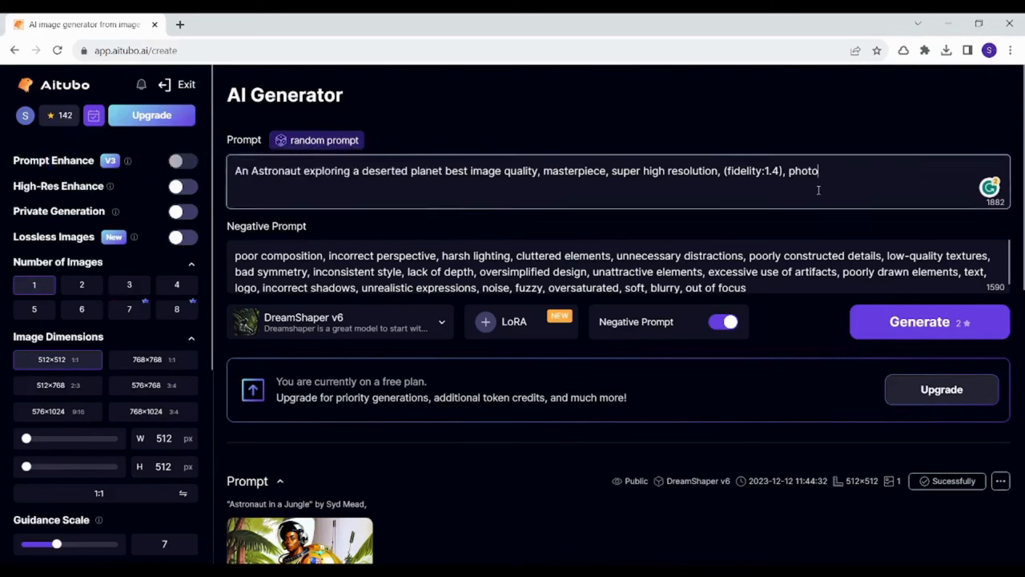
{"action": "left_click_drag", "start_coordinate": [663, 170], "coordinate": [819, 169]}
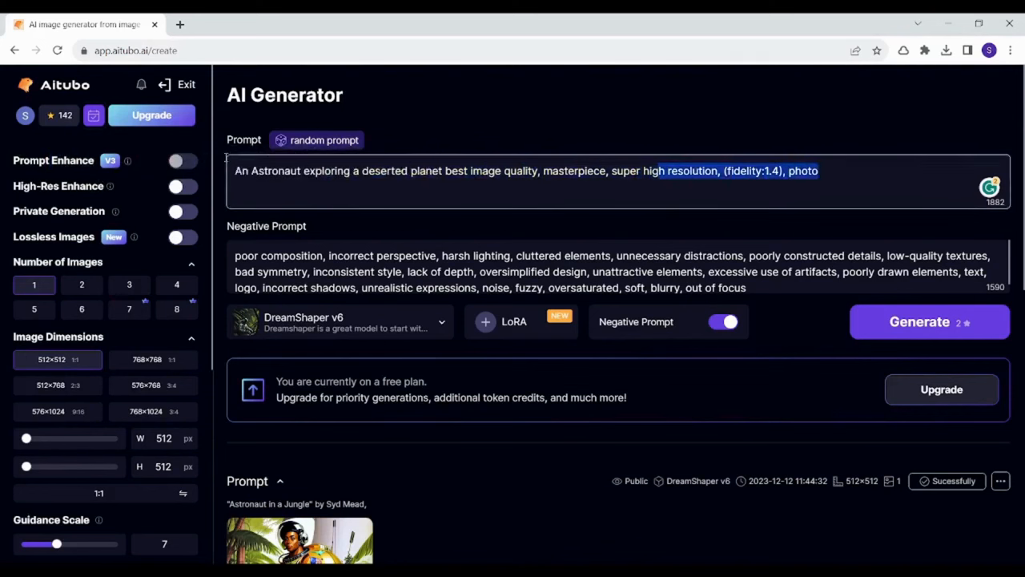
{"action": "mouse_move", "coordinate": [128, 160]}
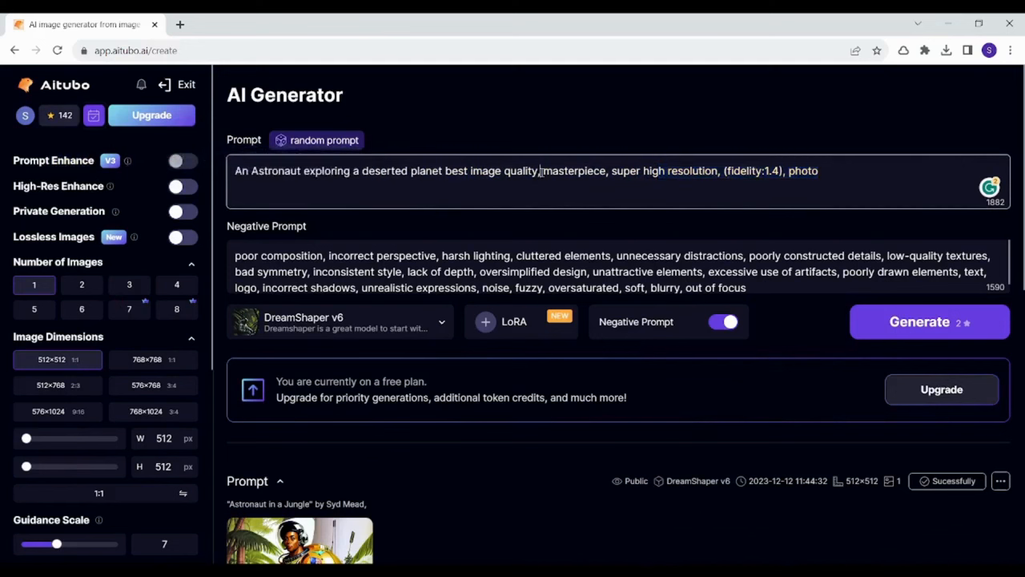
{"action": "left_click_drag", "start_coordinate": [610, 169], "coordinate": [819, 169]}
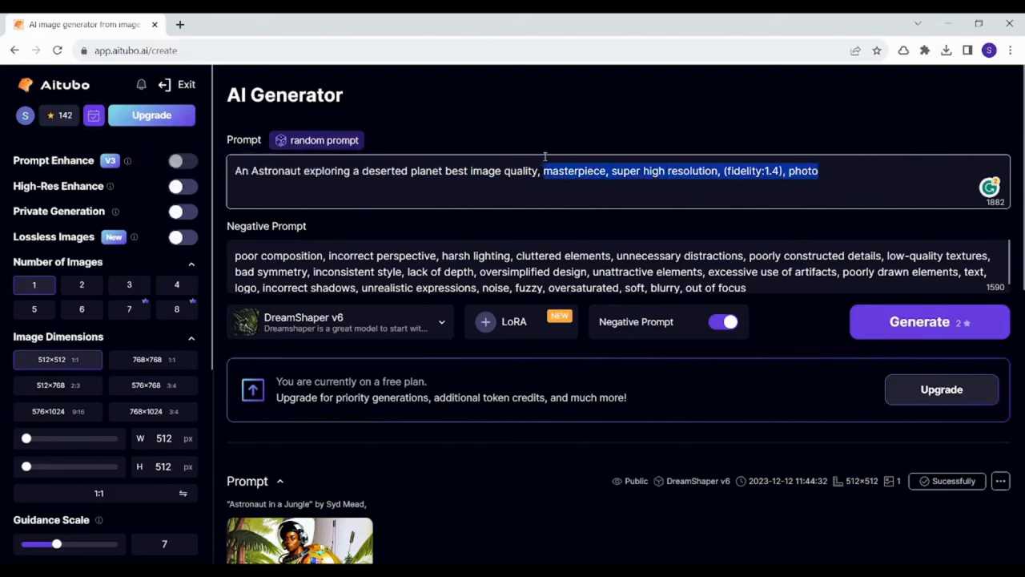
{"action": "mouse_move", "coordinate": [922, 154]}
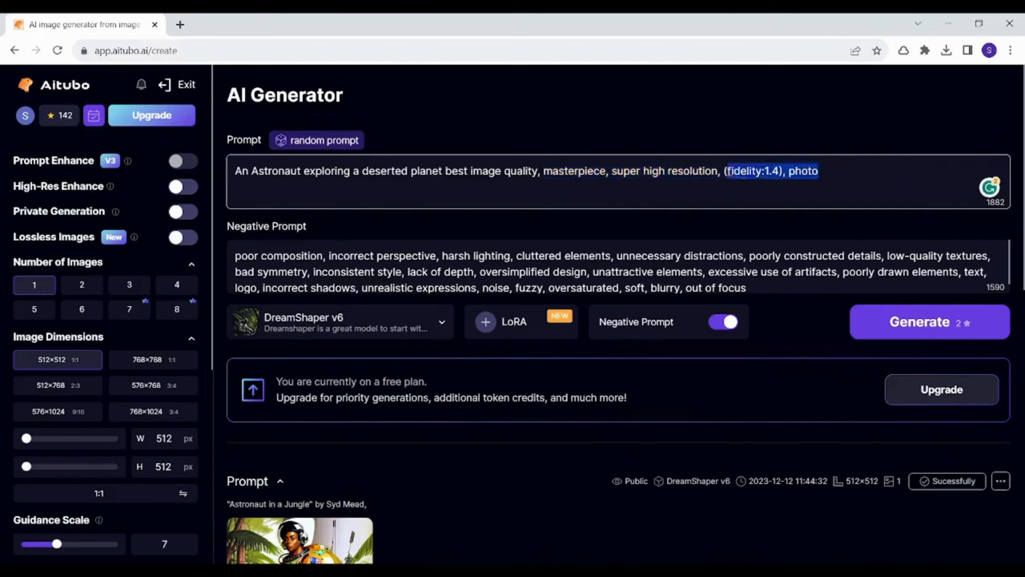
{"action": "key", "text": "Delete"}
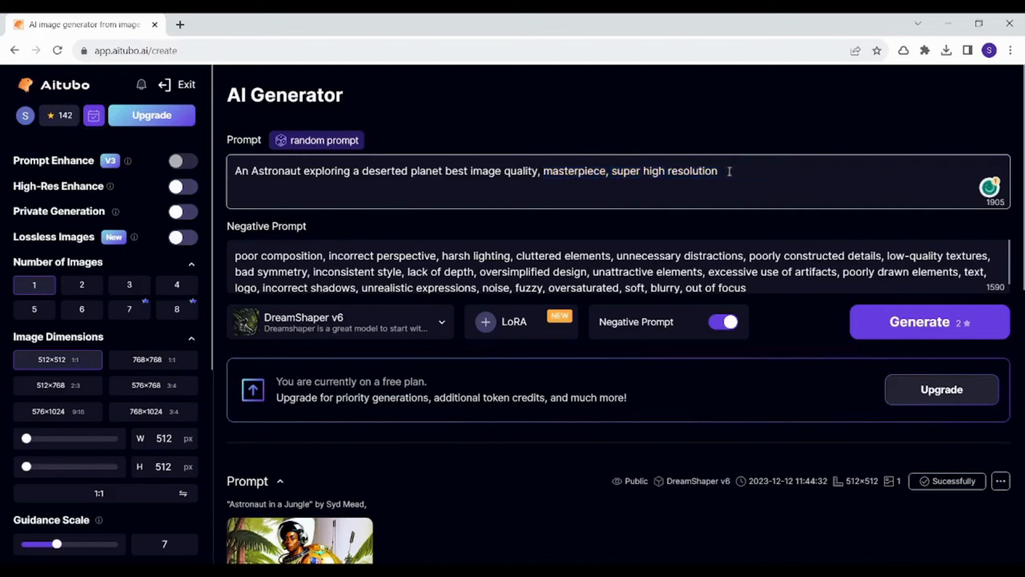
{"action": "key", "text": "Backspace"}
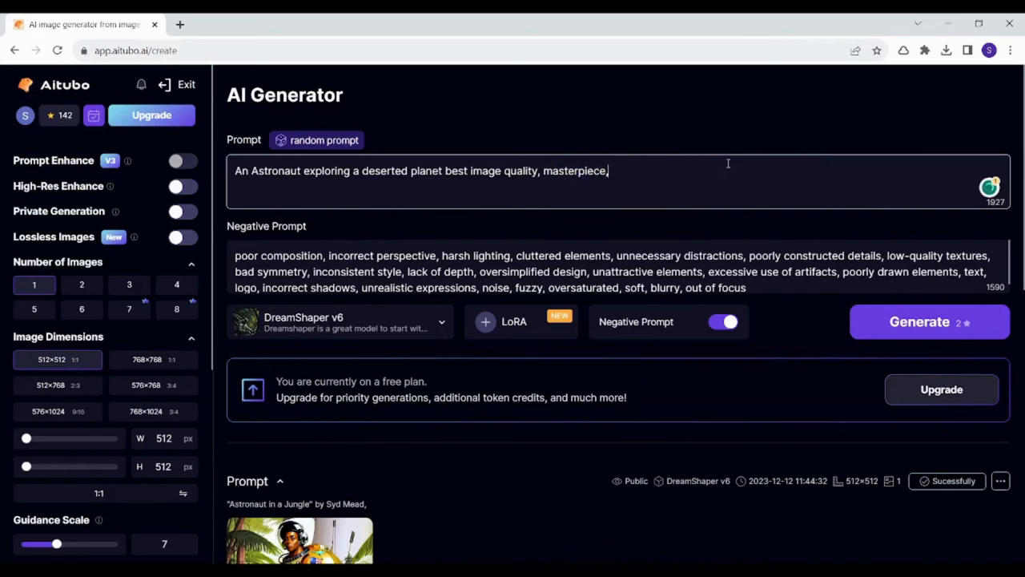
{"action": "key", "text": "Backspace"}
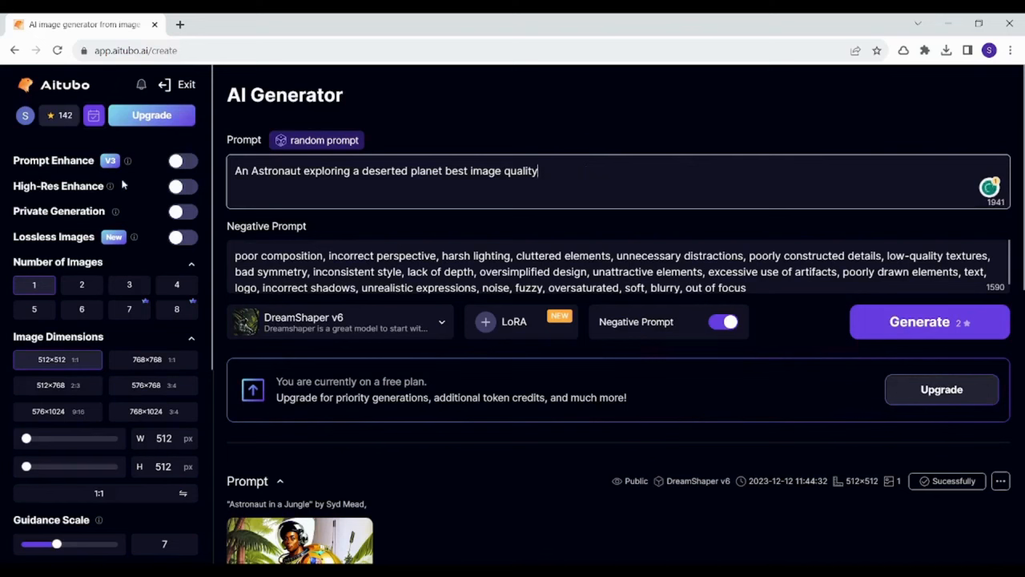
{"action": "mouse_move", "coordinate": [638, 135]}
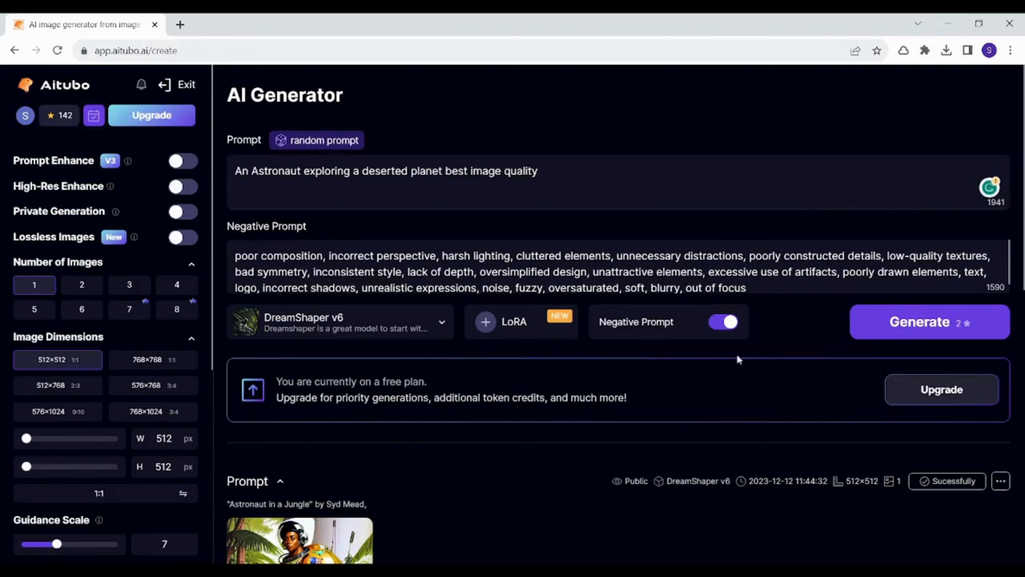
{"action": "mouse_move", "coordinate": [971, 322]}
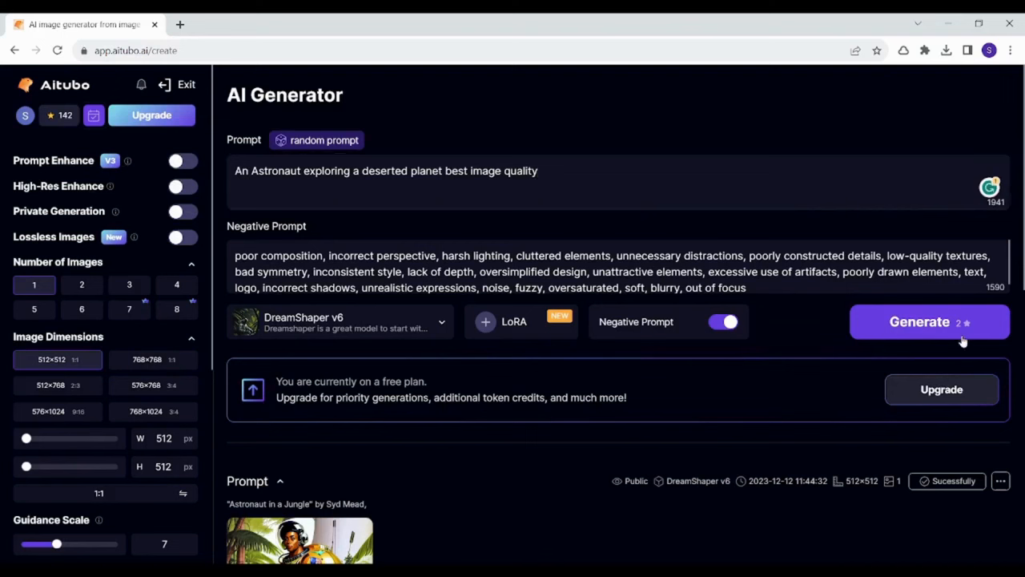
{"action": "mouse_move", "coordinate": [4, 104]}
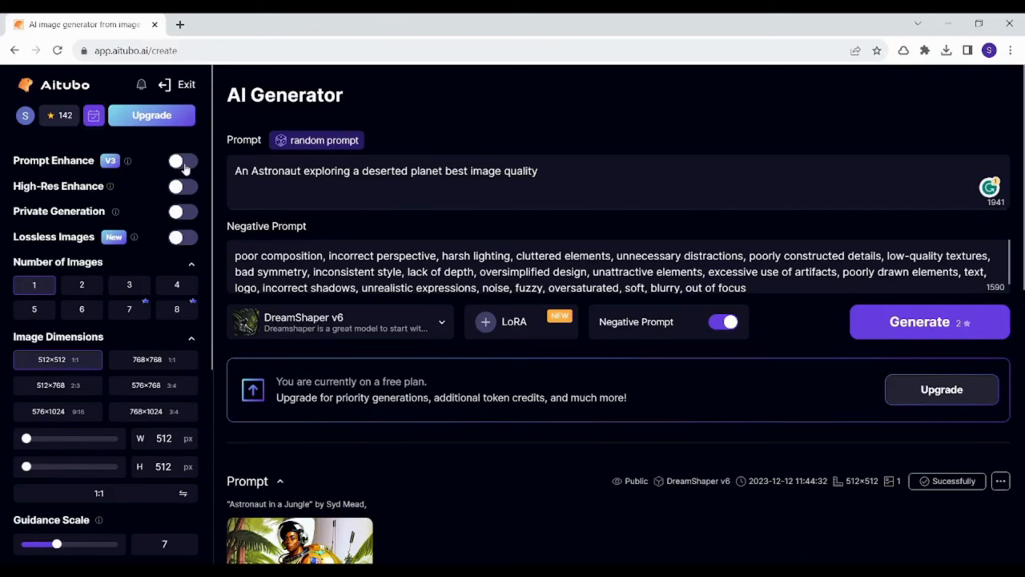
Step: Enable Prompt Enhance and try High-Res Enhance, which shows a paid upgrade offer
{"action": "left_click", "coordinate": [183, 161]}
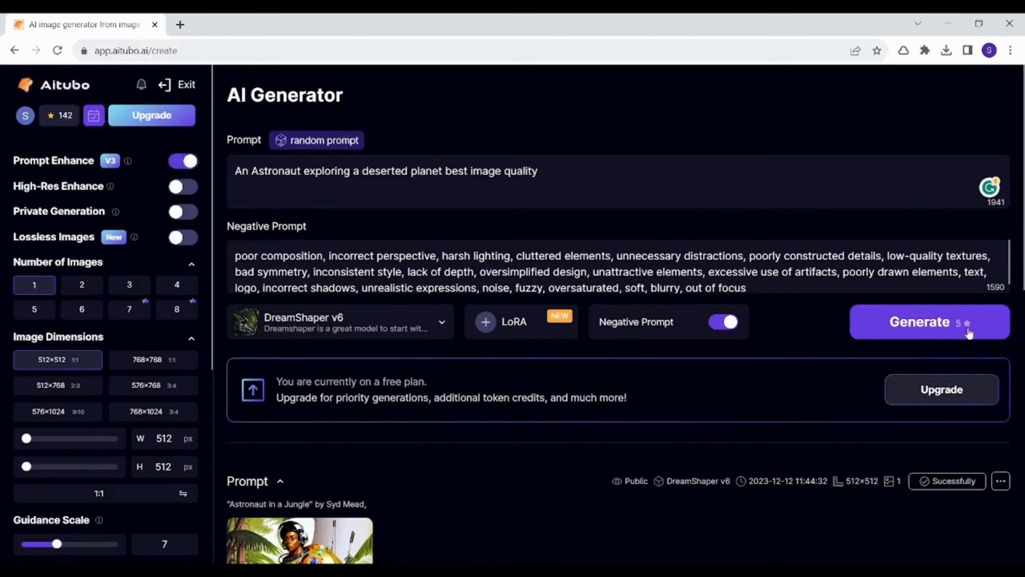
{"action": "mouse_move", "coordinate": [974, 335]}
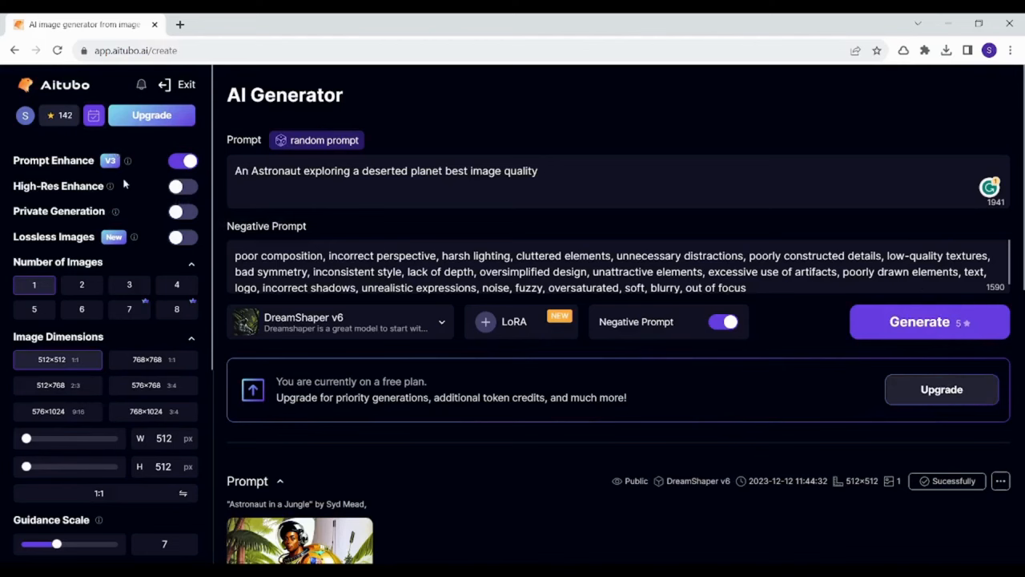
{"action": "left_click", "coordinate": [183, 186]}
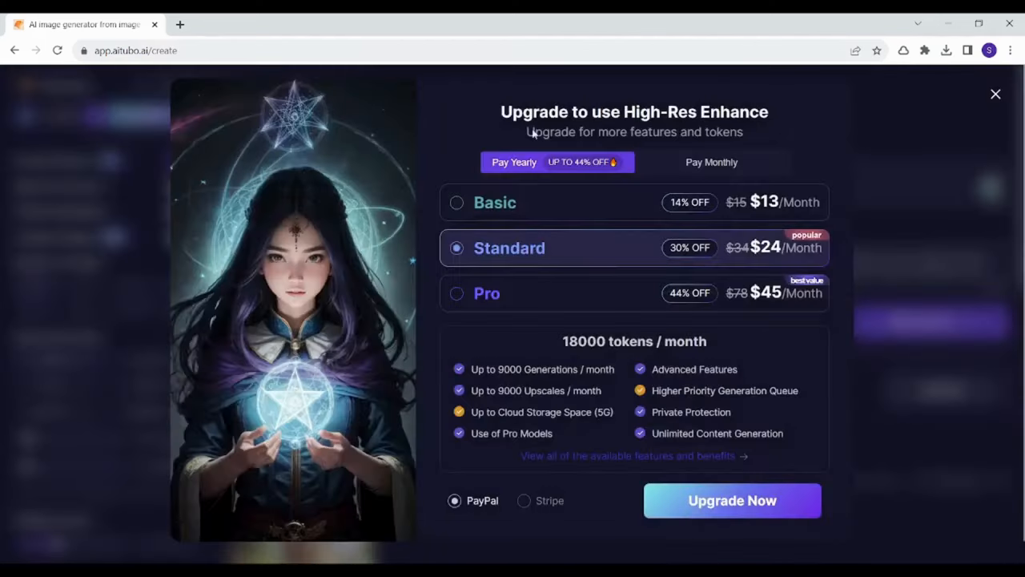
Step: Dismiss the High-Res Enhance and Lossless Images upgrade offers, leaving both options off
{"action": "left_click", "coordinate": [995, 93]}
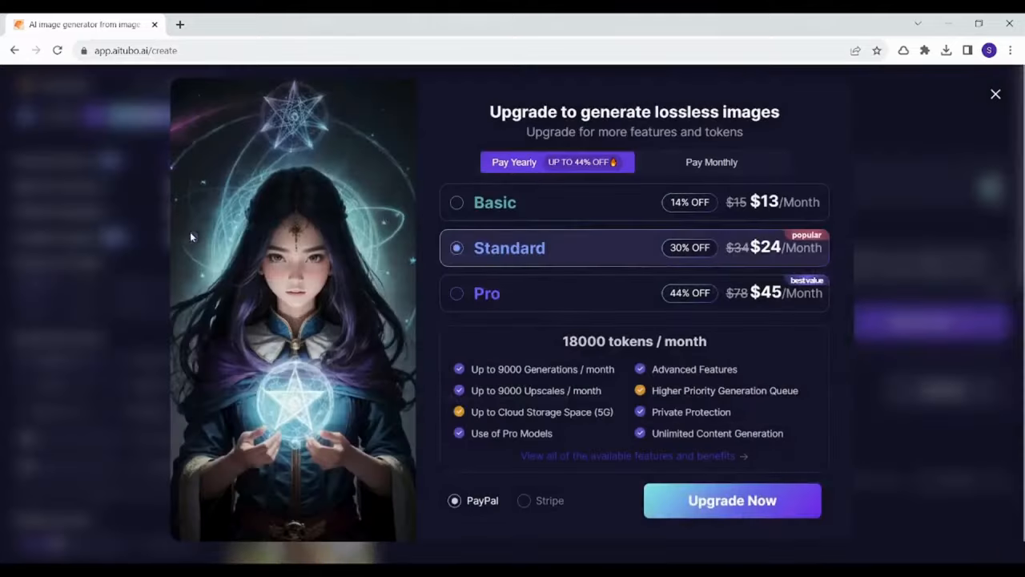
{"action": "left_click", "coordinate": [995, 93]}
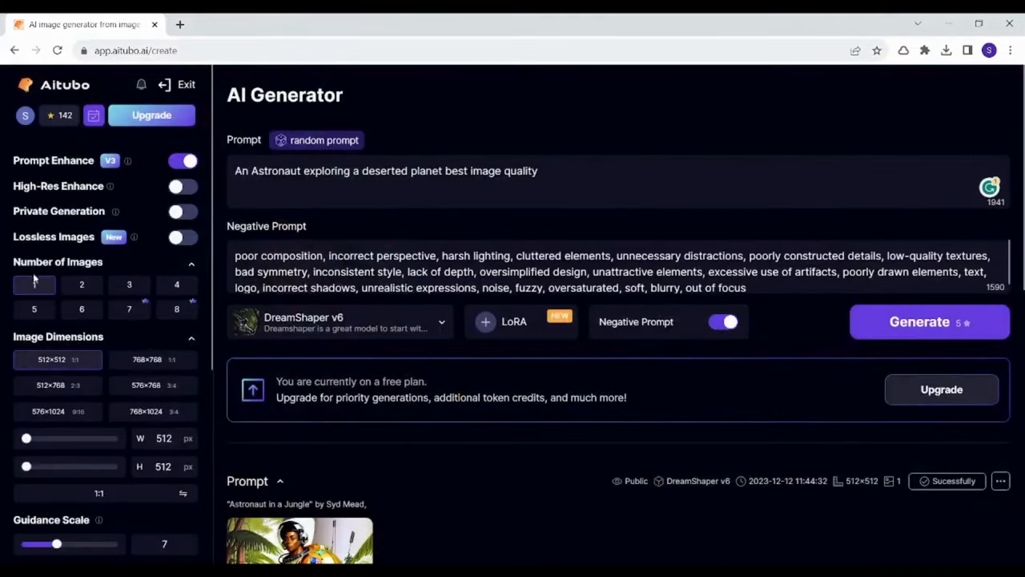
Step: Set two images per generation at 768×1024 portrait size (3:4), cost 15
{"action": "left_click", "coordinate": [80, 285]}
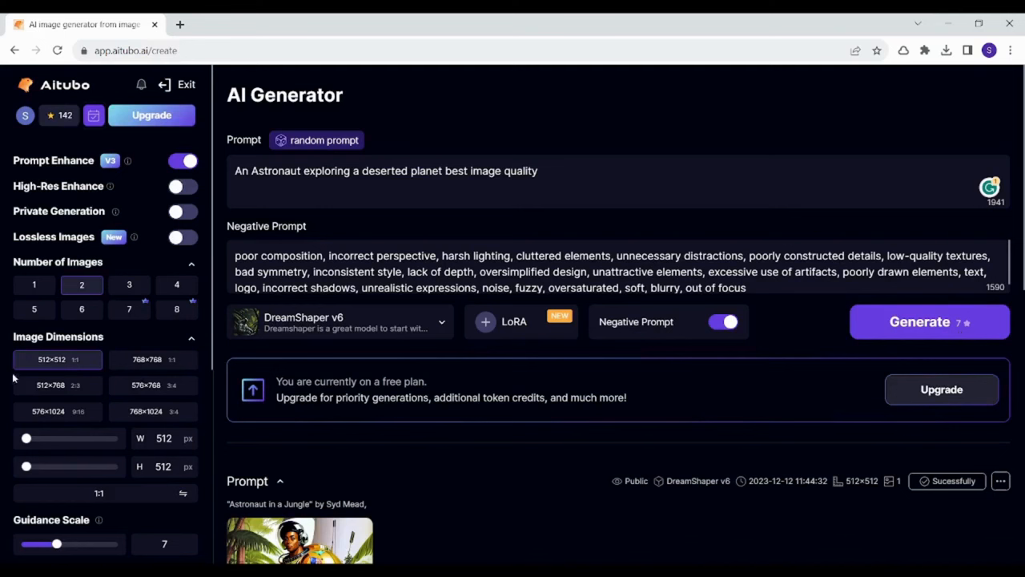
{"action": "left_click", "coordinate": [152, 359]}
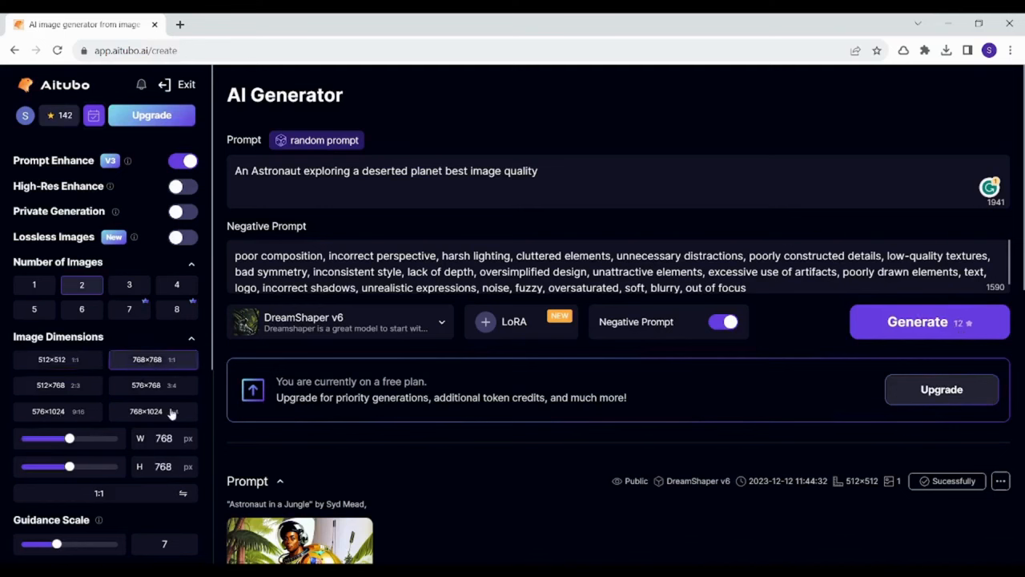
{"action": "left_click", "coordinate": [152, 410]}
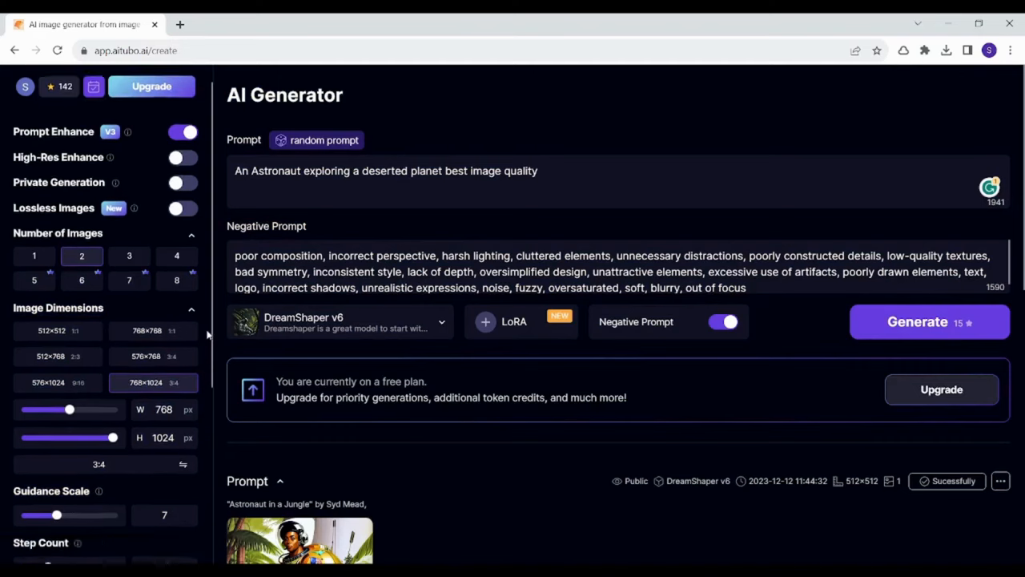
Step: Raise Guidance Scale to 15.1 and Step Count to 31, bringing the cost to 21
{"action": "scroll", "scroll_direction": "down", "scroll_amount": 3}
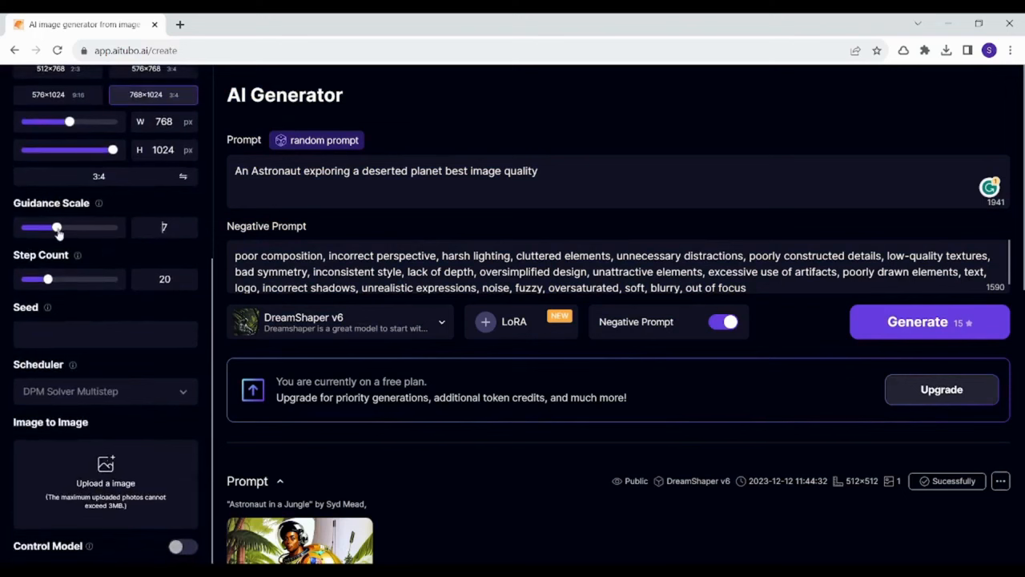
{"action": "left_click_drag", "start_coordinate": [56, 227], "coordinate": [73, 227]}
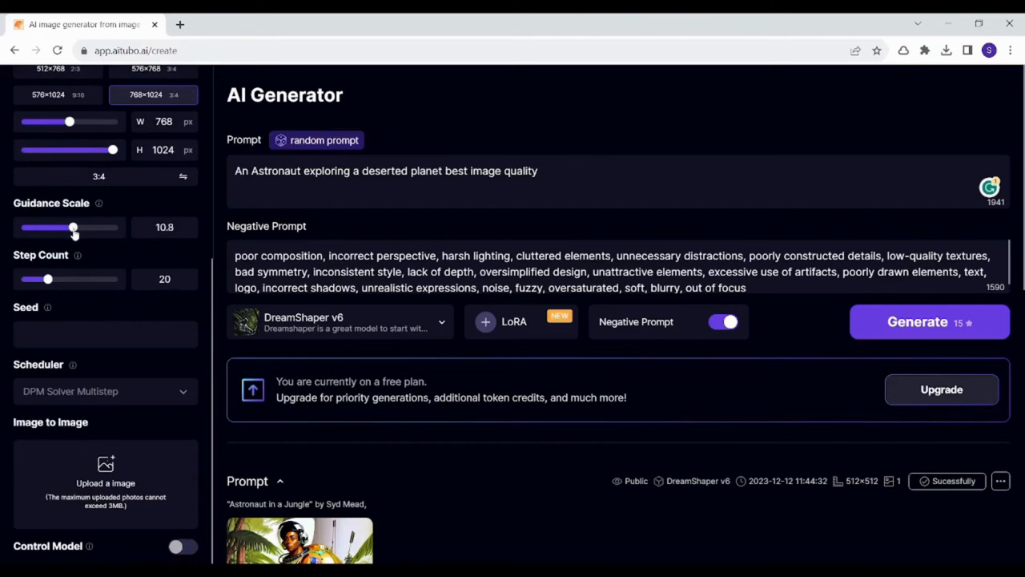
{"action": "left_click_drag", "start_coordinate": [73, 227], "coordinate": [93, 228]}
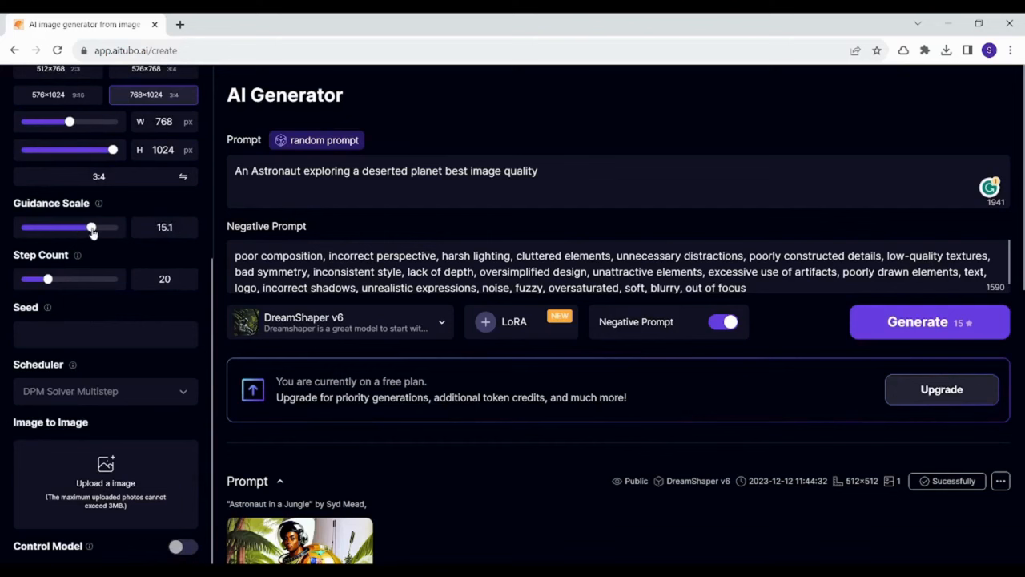
{"action": "left_click_drag", "start_coordinate": [48, 278], "coordinate": [71, 279]}
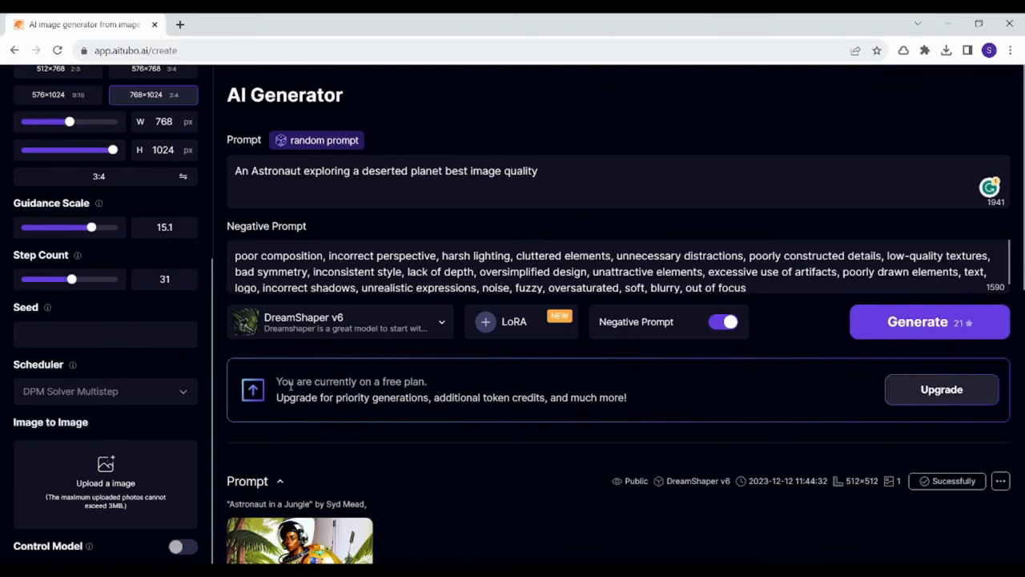
{"action": "mouse_move", "coordinate": [212, 367]}
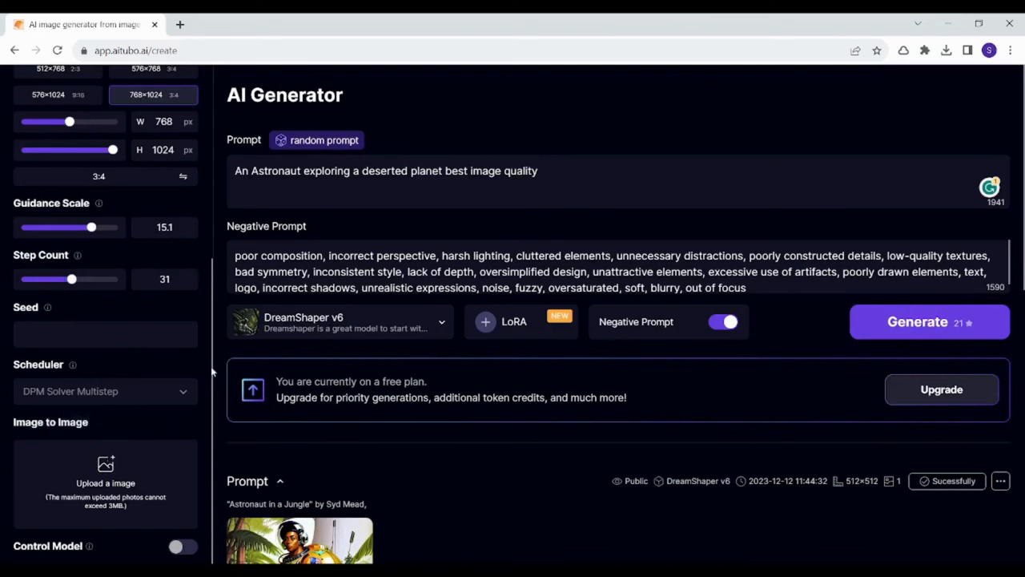
{"action": "mouse_move", "coordinate": [197, 426]}
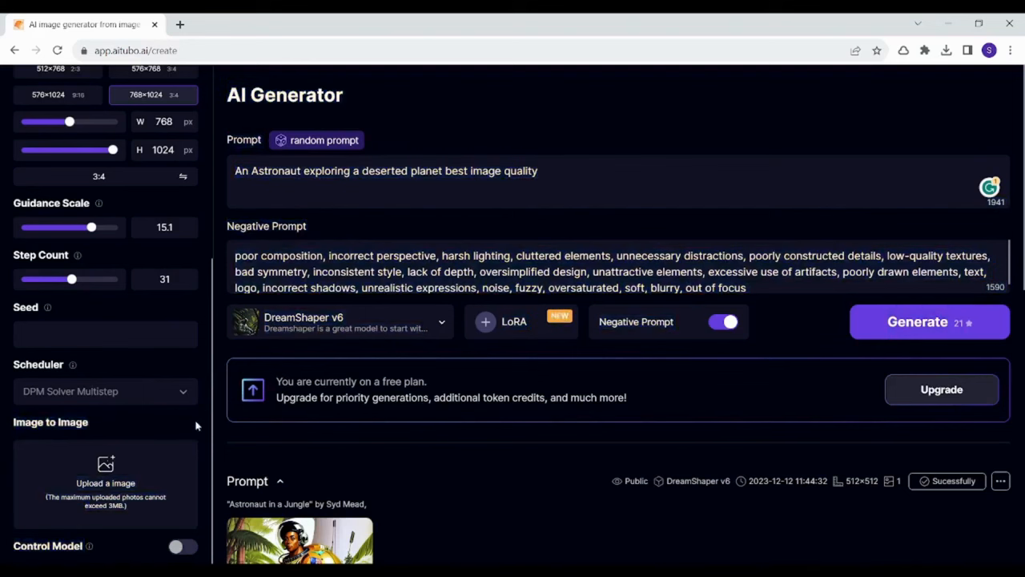
{"action": "mouse_move", "coordinate": [807, 330]}
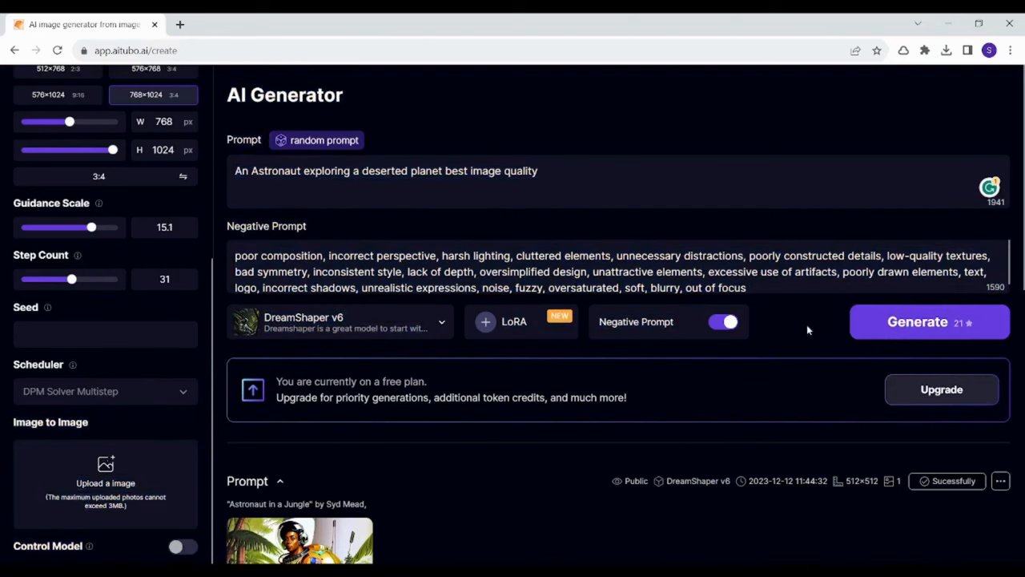
{"action": "mouse_move", "coordinate": [900, 113]}
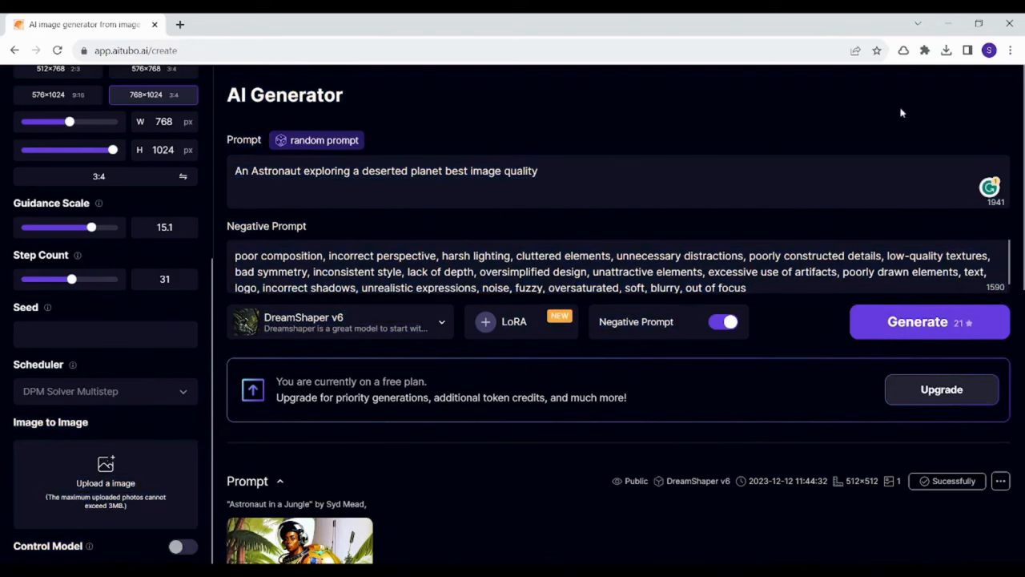
{"action": "mouse_move", "coordinate": [370, 331]}
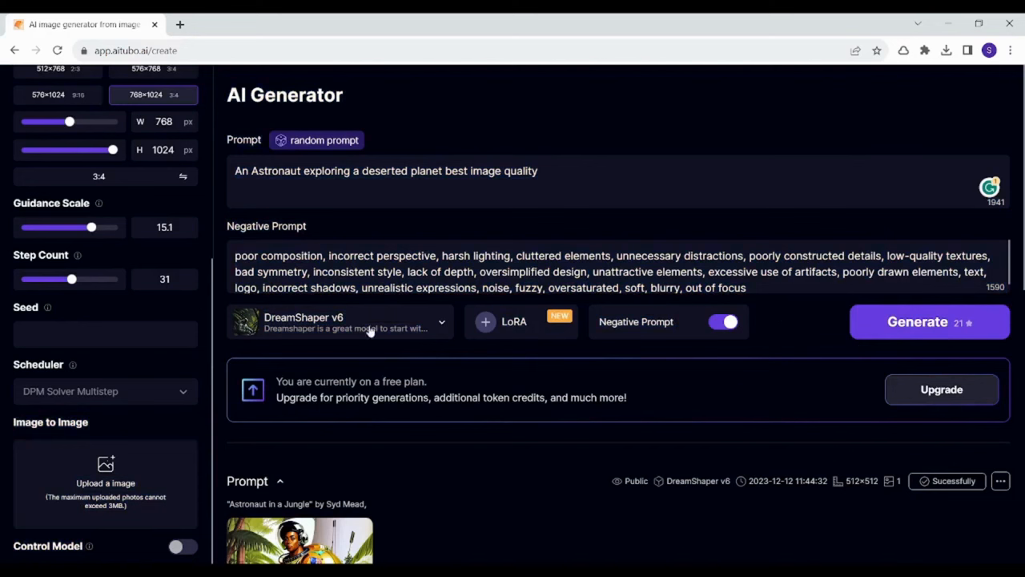
{"action": "mouse_move", "coordinate": [88, 548]}
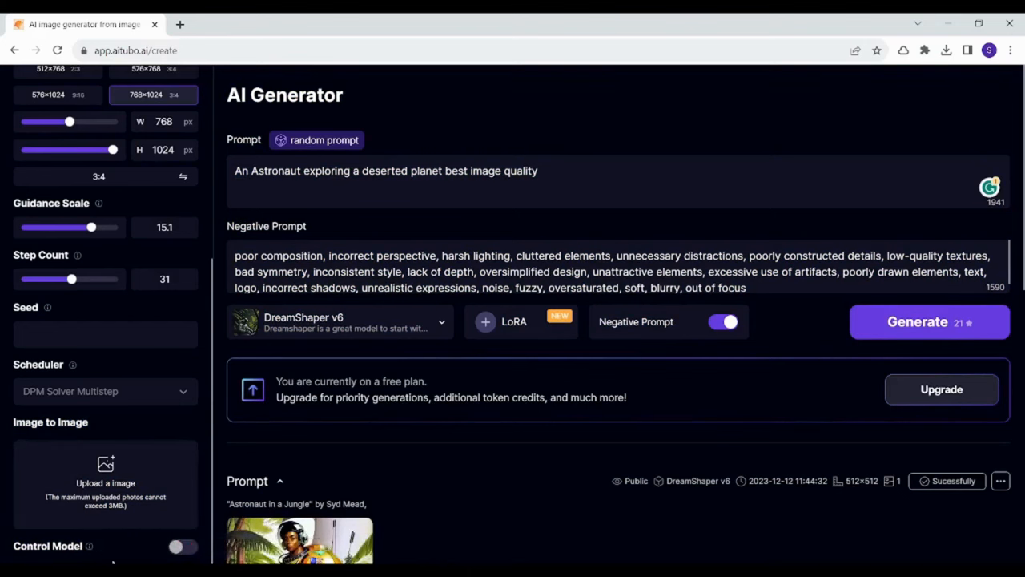
{"action": "mouse_move", "coordinate": [234, 471]}
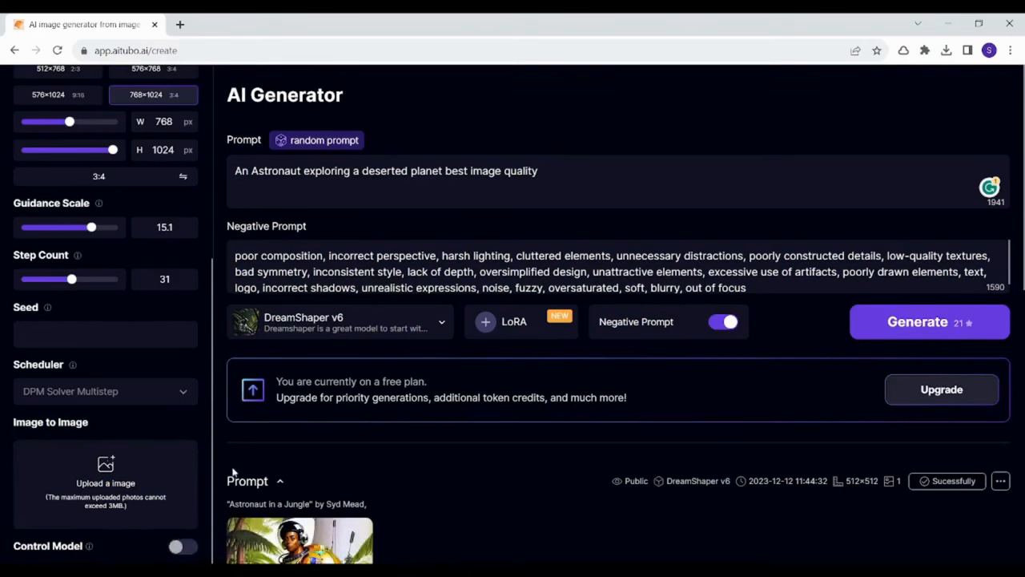
{"action": "mouse_move", "coordinate": [202, 426]}
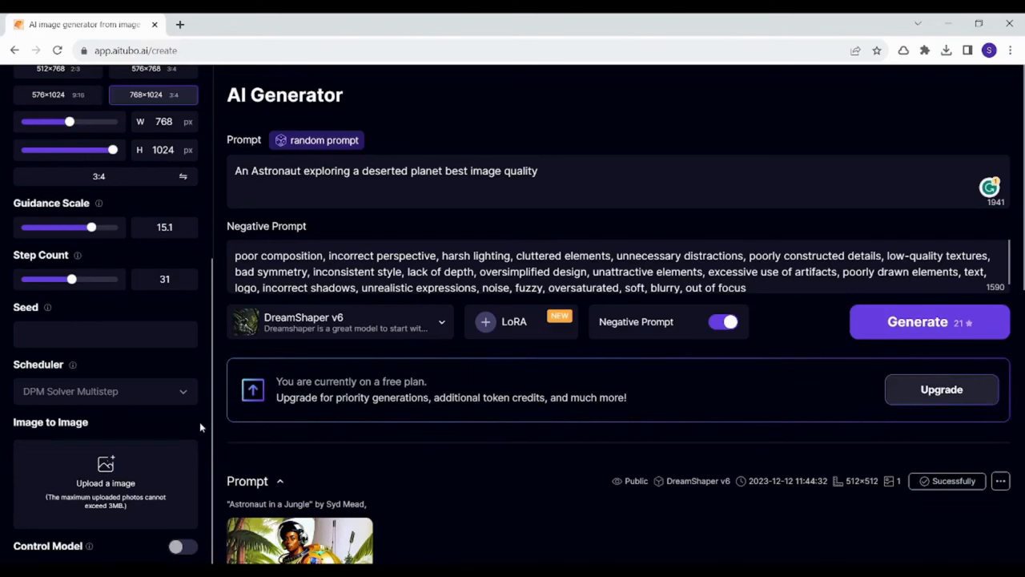
{"action": "mouse_move", "coordinate": [788, 442]}
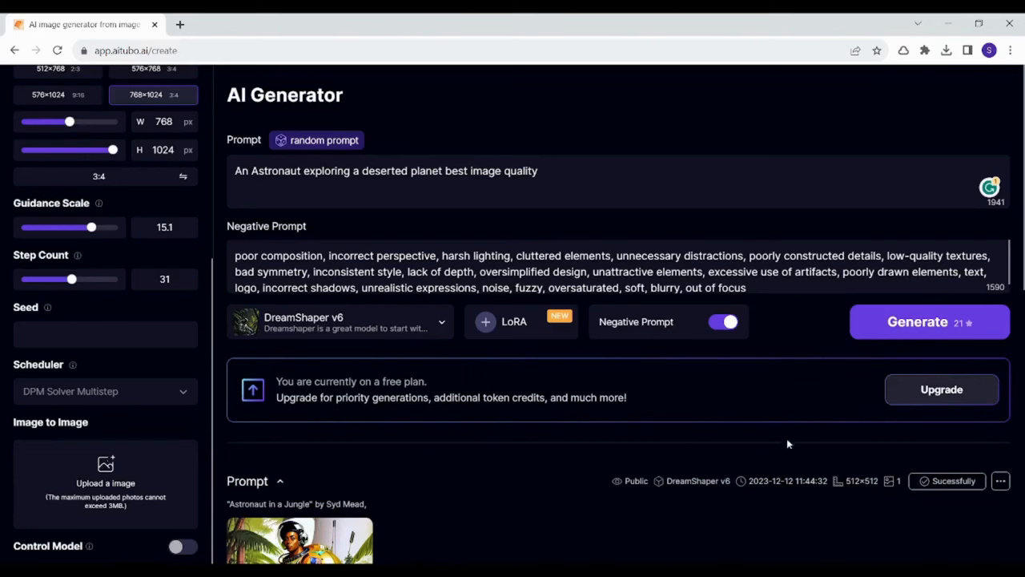
{"action": "mouse_move", "coordinate": [910, 332]}
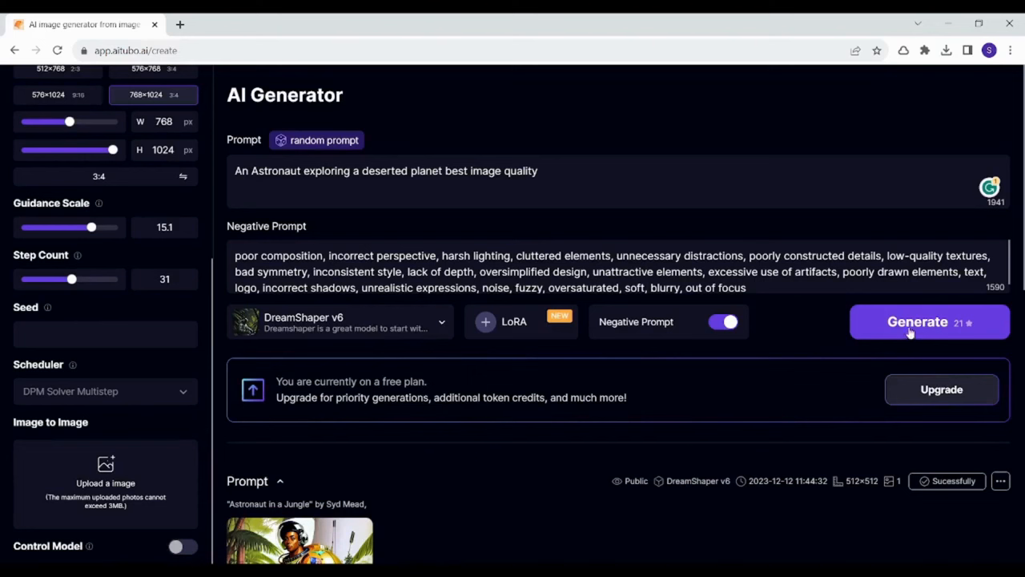
Step: Generate the two astronaut planet images and view the new result in the history
{"action": "left_click", "coordinate": [916, 322]}
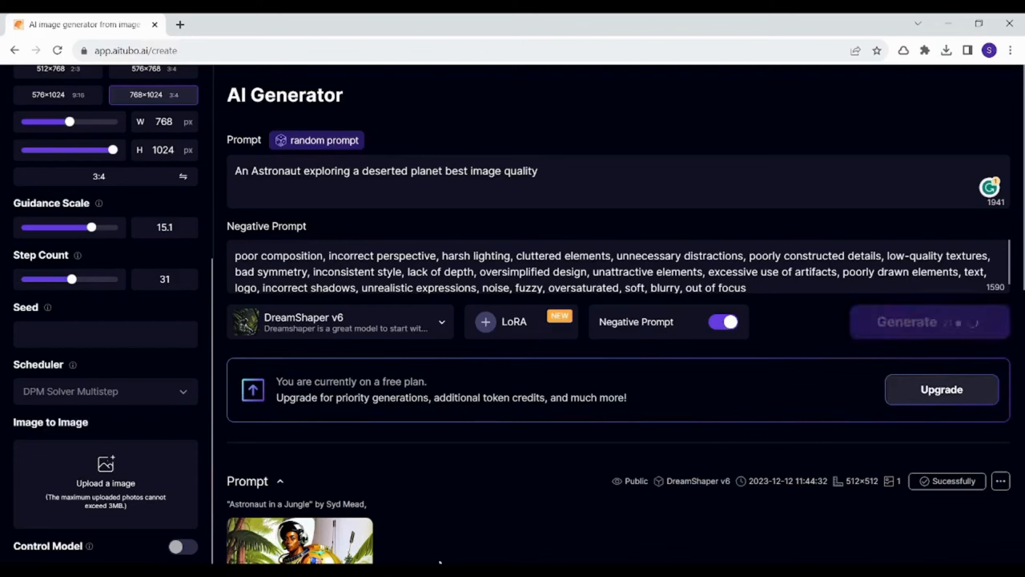
{"action": "left_click", "coordinate": [929, 322]}
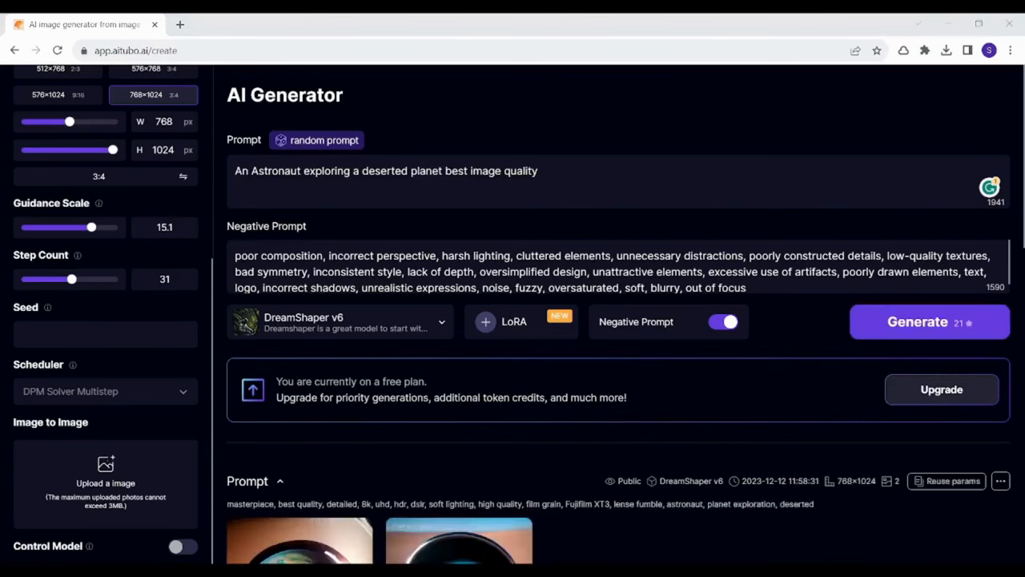
{"action": "scroll", "scroll_direction": "down", "scroll_amount": 3}
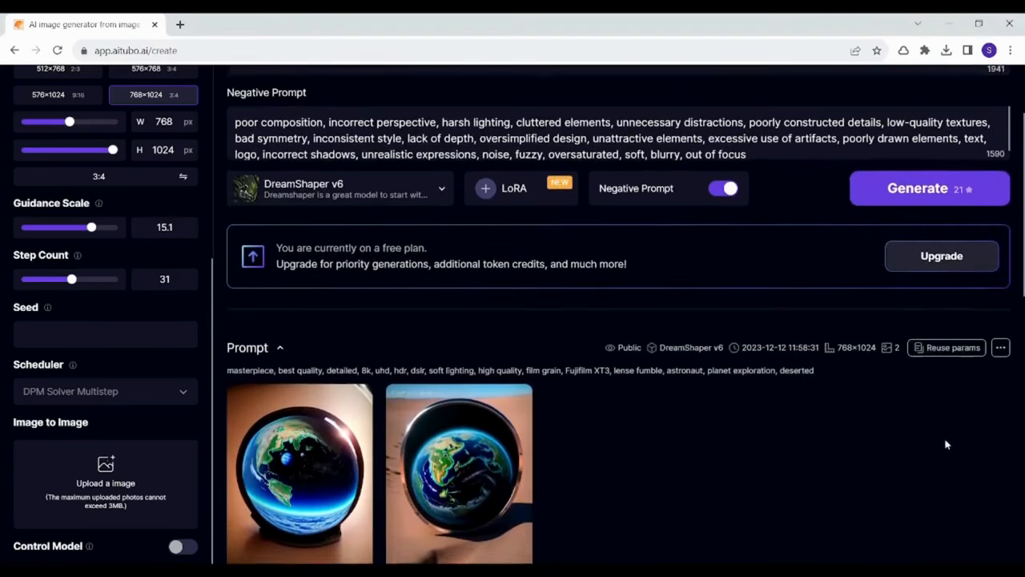
{"action": "scroll", "scroll_direction": "down", "scroll_amount": 3}
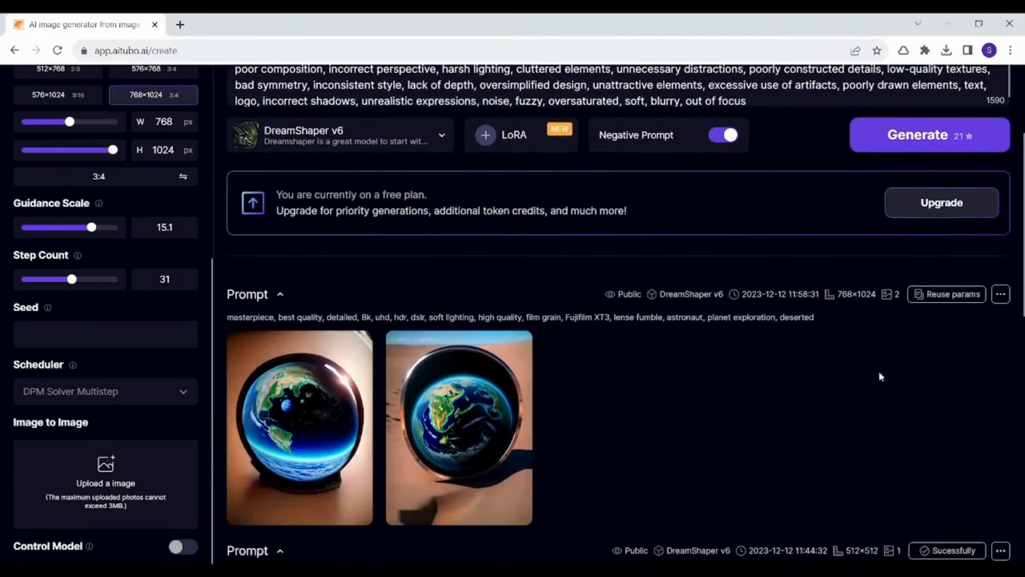
Step: Reveal Download all original, Download all and Delete all for the new two-image result
{"action": "left_click", "coordinate": [1000, 294]}
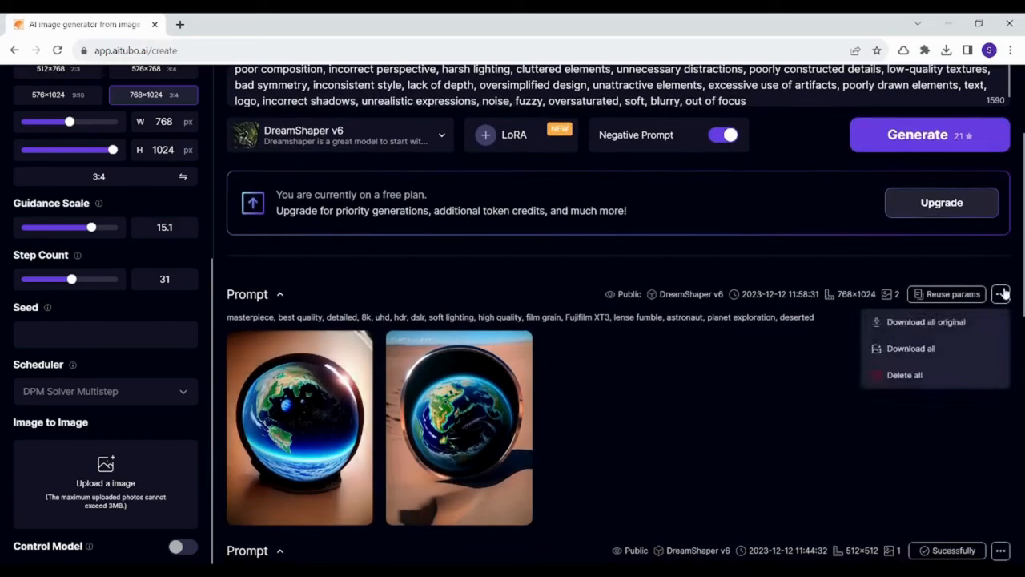
{"action": "mouse_move", "coordinate": [953, 349]}
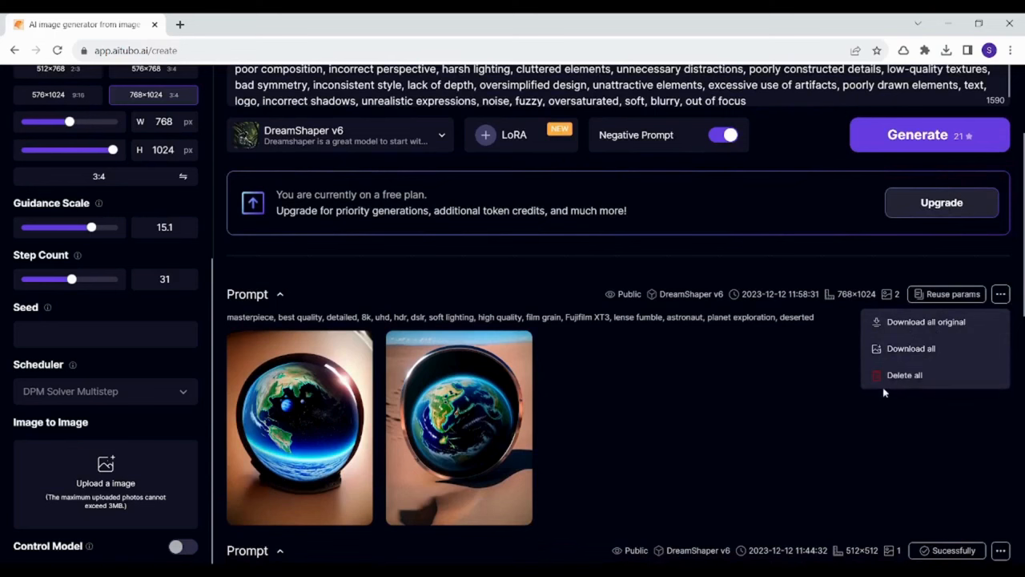
{"action": "mouse_move", "coordinate": [439, 295]}
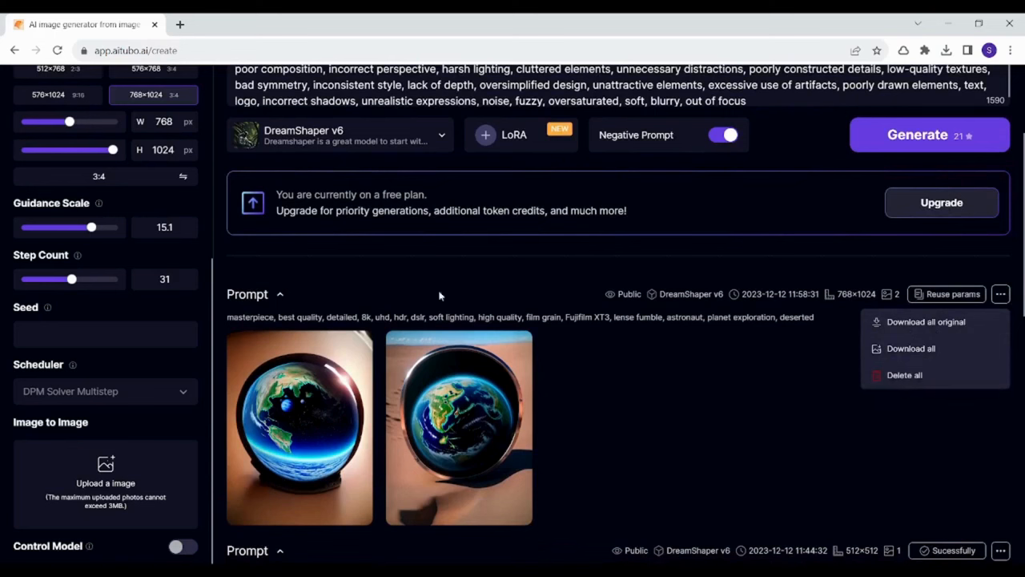